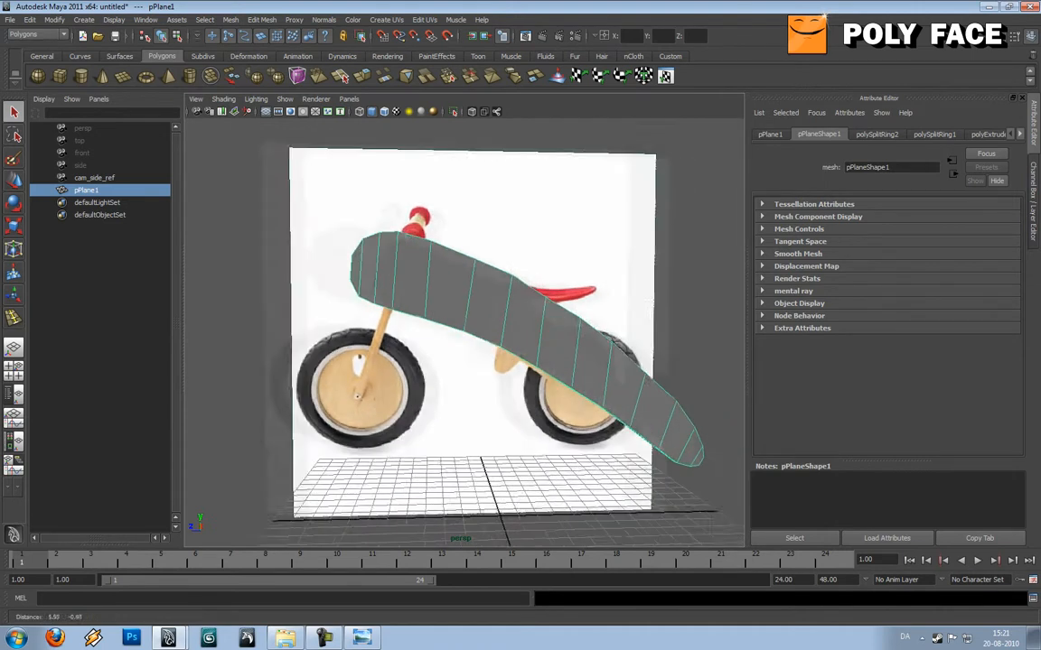
- Toggle between vertex and object mode and browse the Edit Mesh menus
{"action": "right_click", "coordinate": [483, 313]}
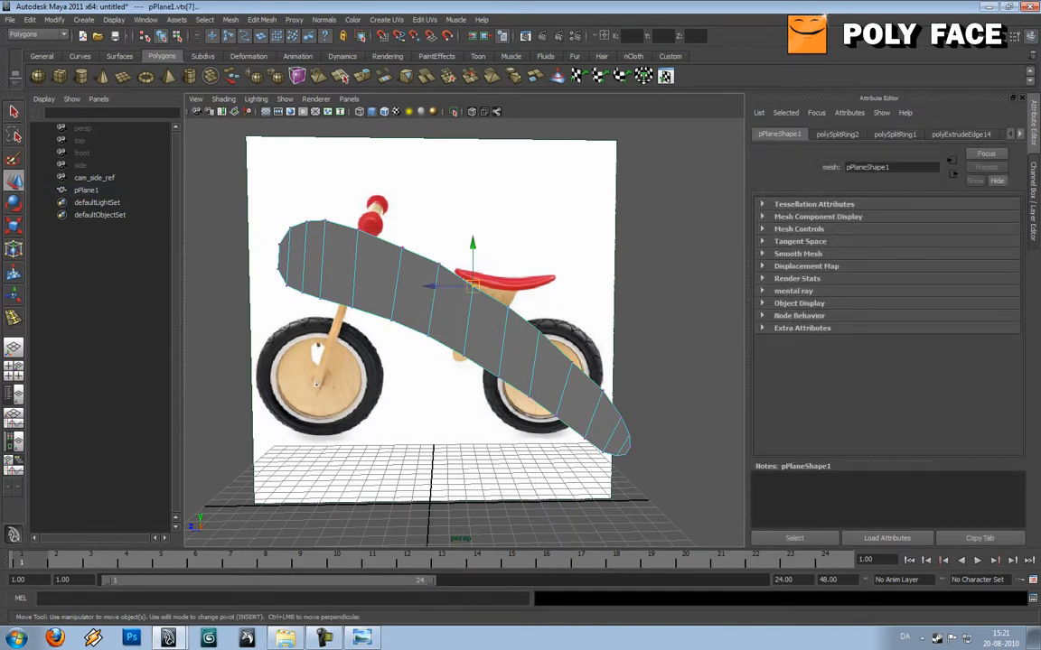
{"action": "right_click", "coordinate": [492, 317]}
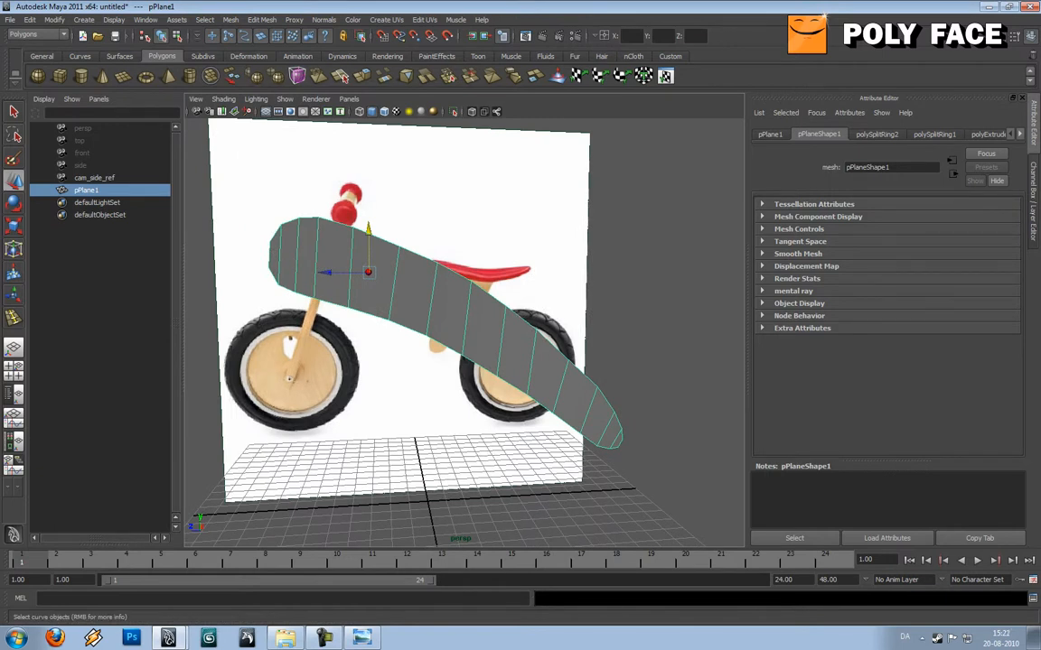
{"action": "left_click", "coordinate": [230, 19]}
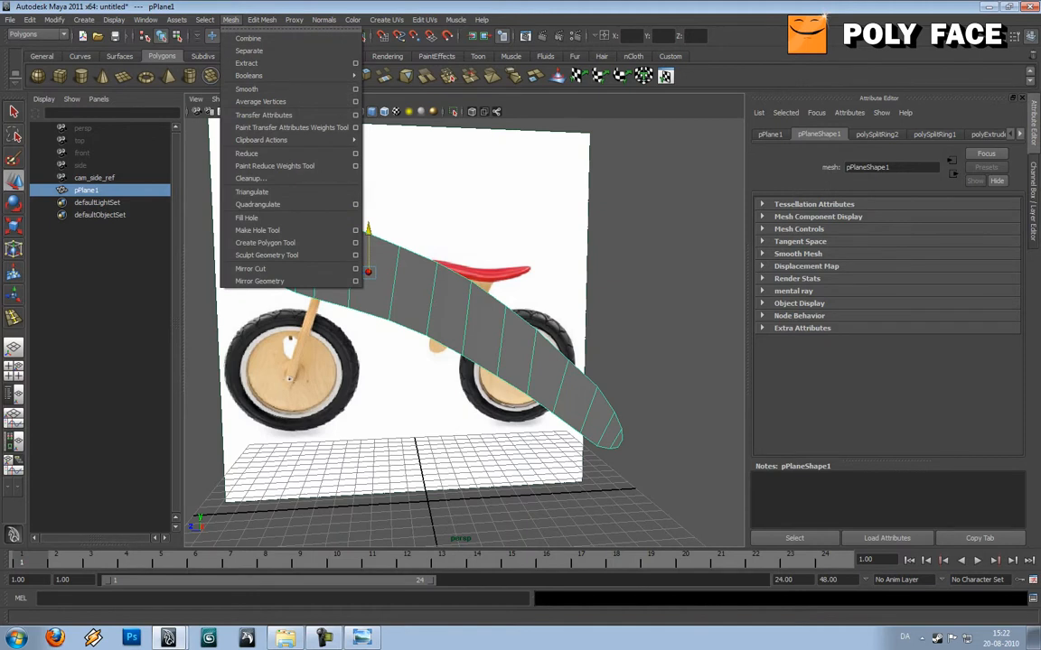
{"action": "left_click", "coordinate": [261, 19]}
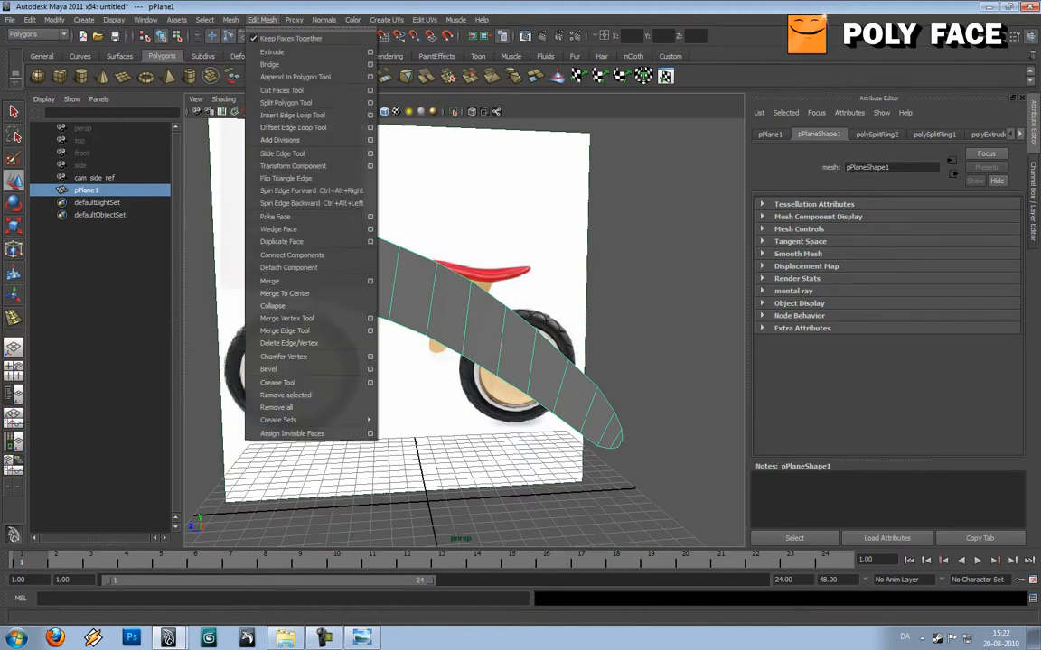
{"action": "mouse_move", "coordinate": [272, 51]}
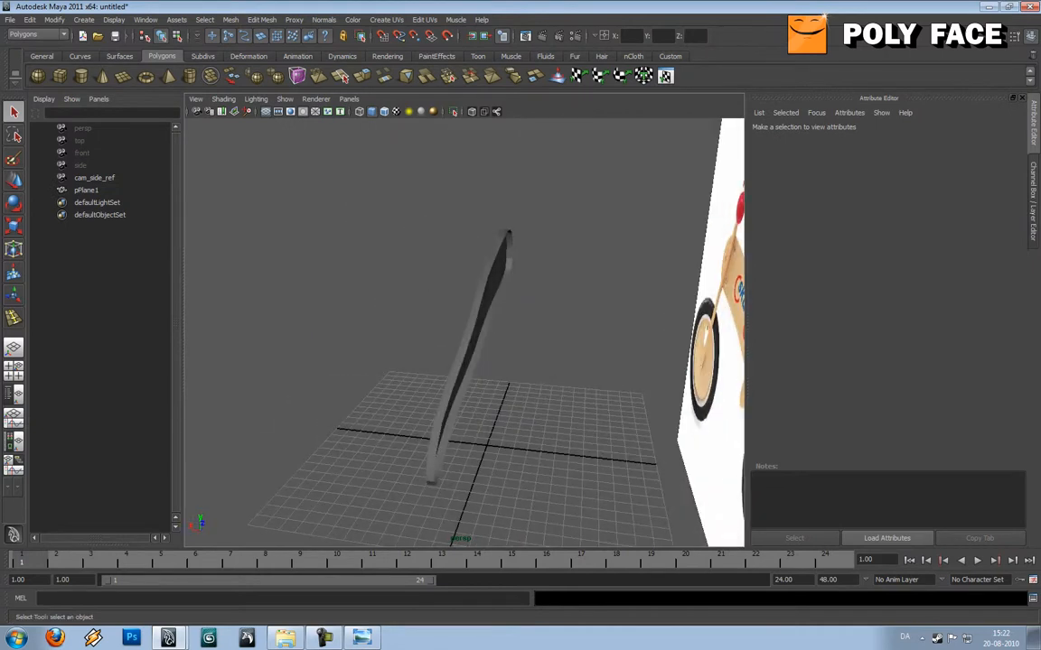
- Select pPlane1 and compare it against the side reference view before returning to perspective
{"action": "left_click", "coordinate": [85, 189]}
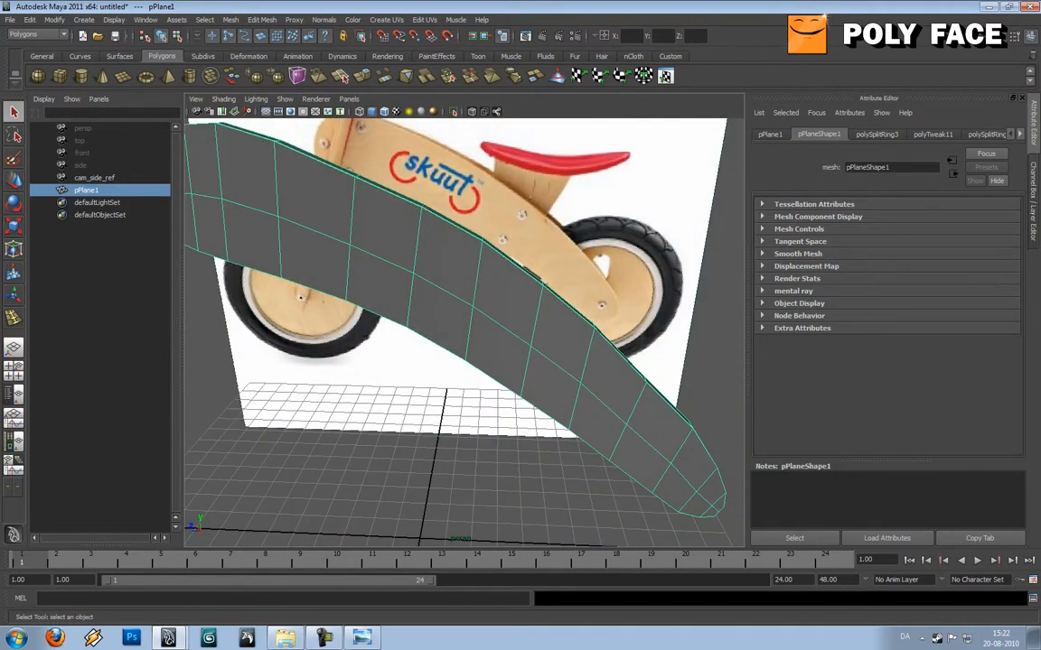
{"action": "key", "text": "space"}
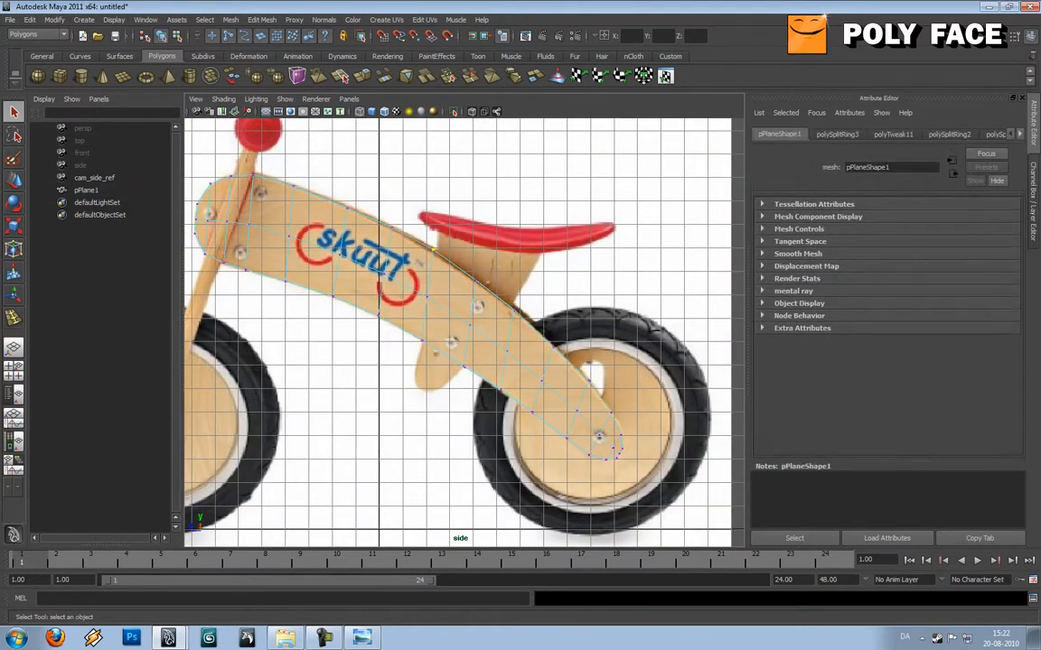
{"action": "key", "text": "space"}
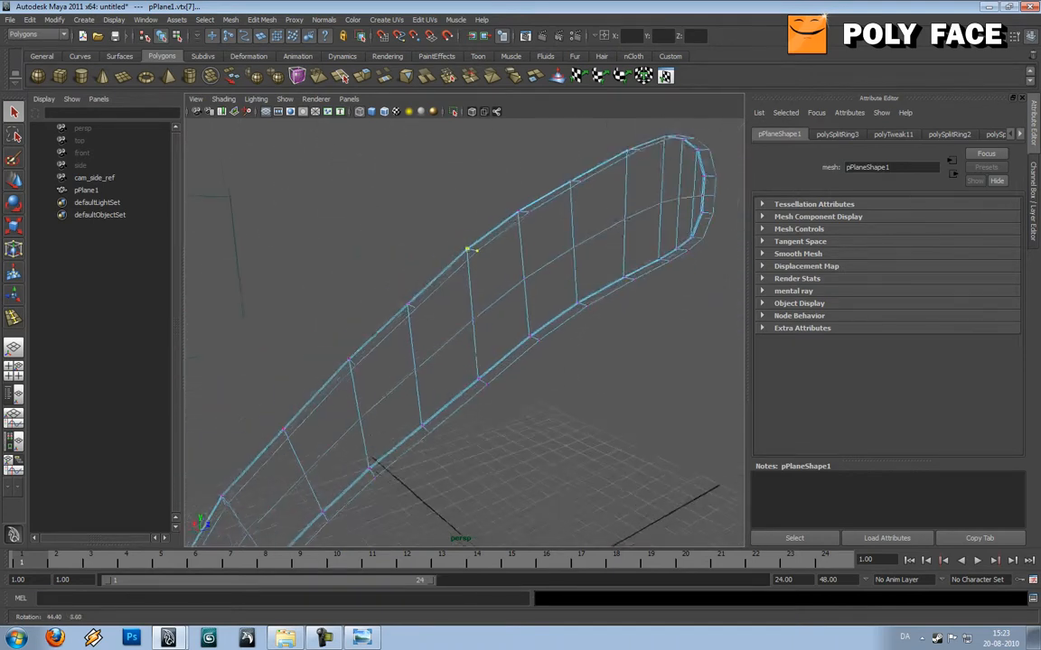
- Select the frame's outer border edges and extrude them into a thick rim
{"action": "right_click", "coordinate": [441, 298]}
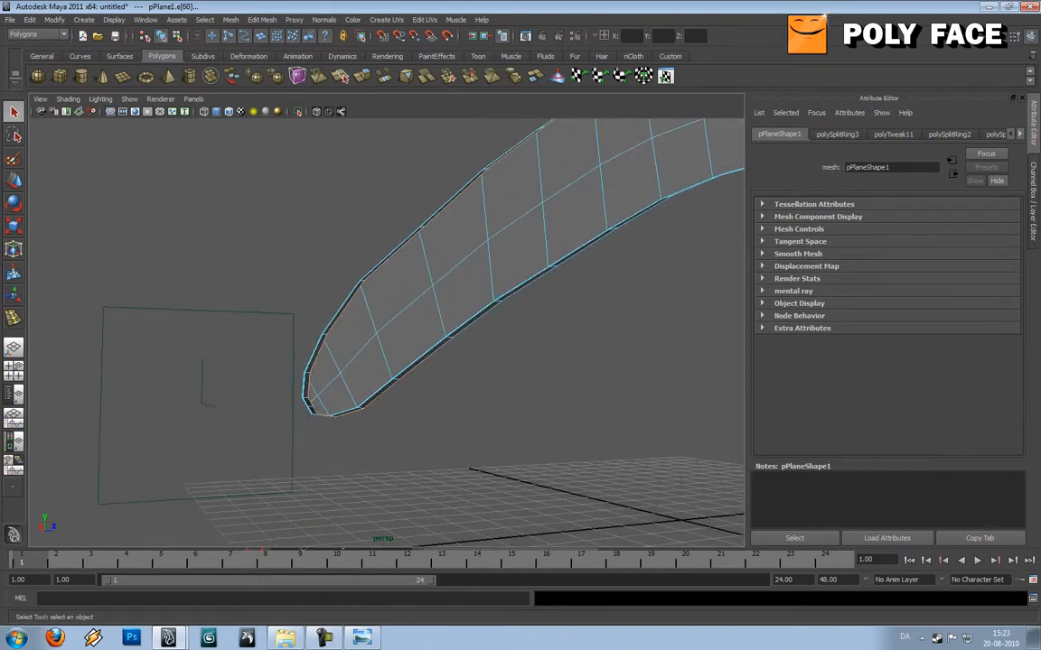
{"action": "left_click_drag", "start_coordinate": [332, 359], "coordinate": [534, 445]}
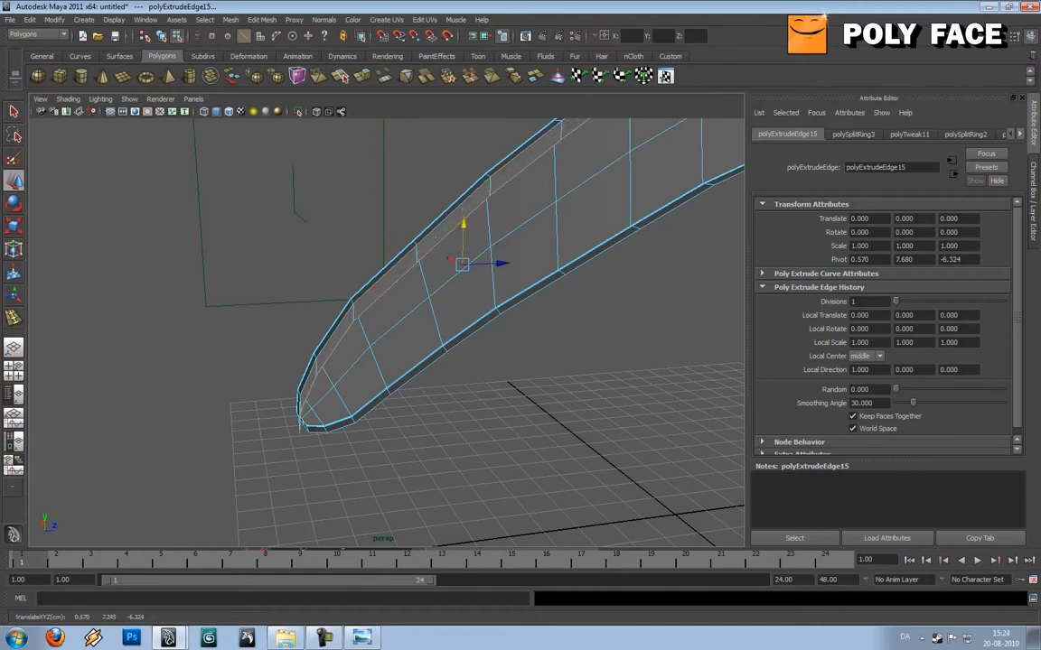
{"action": "left_click_drag", "start_coordinate": [461, 262], "coordinate": [469, 255]}
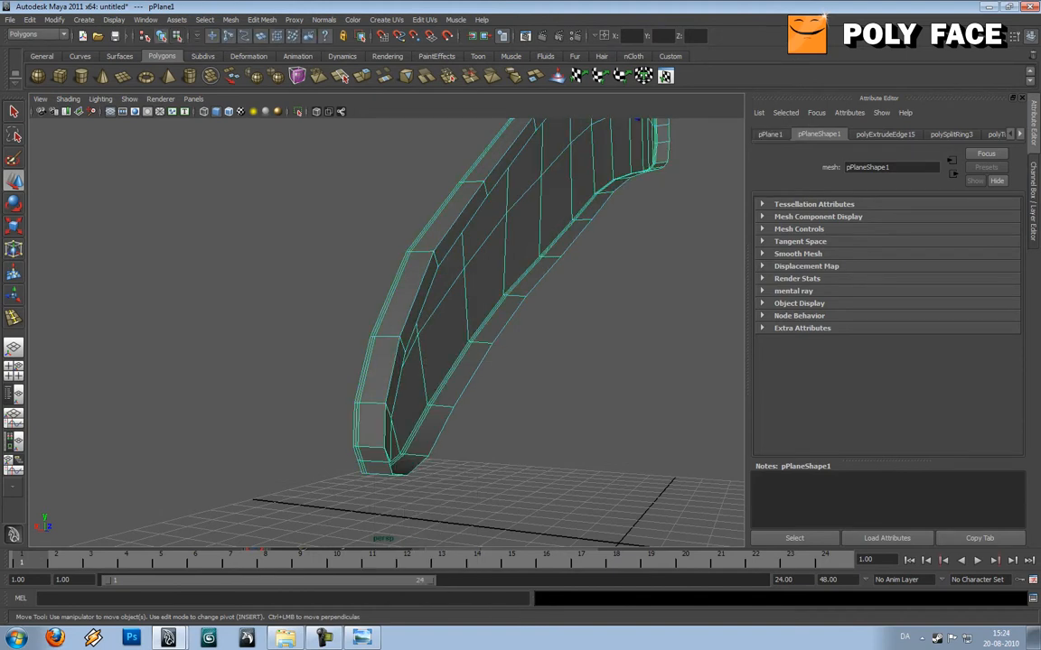
- Clear the selection and pick the rim vertices at the frame's lower tip
{"action": "key", "text": "3"}
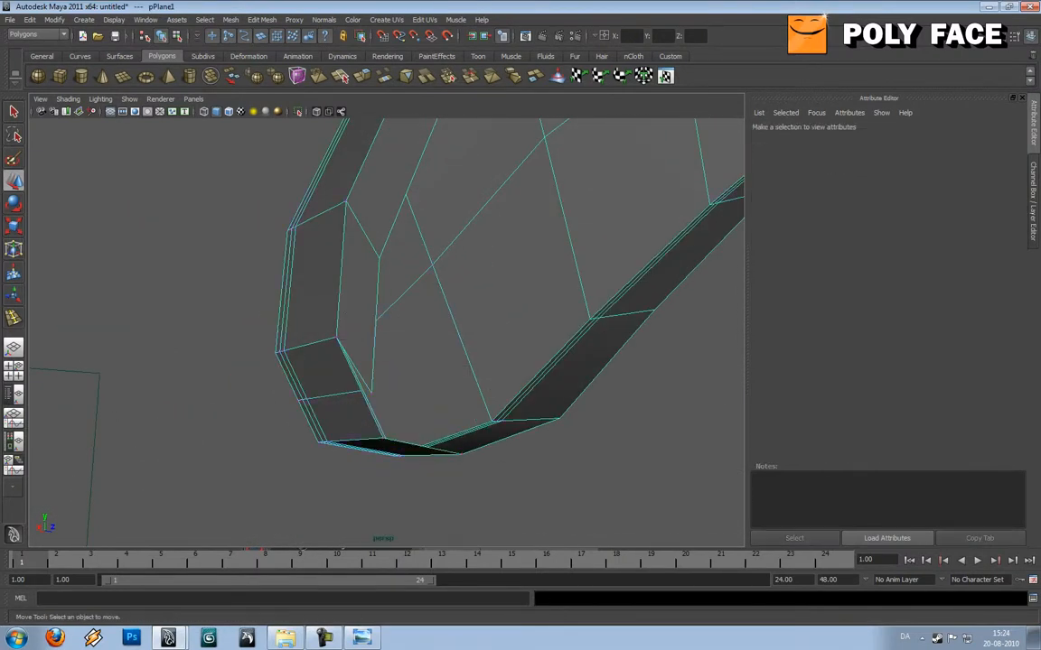
{"action": "left_click", "coordinate": [370, 393]}
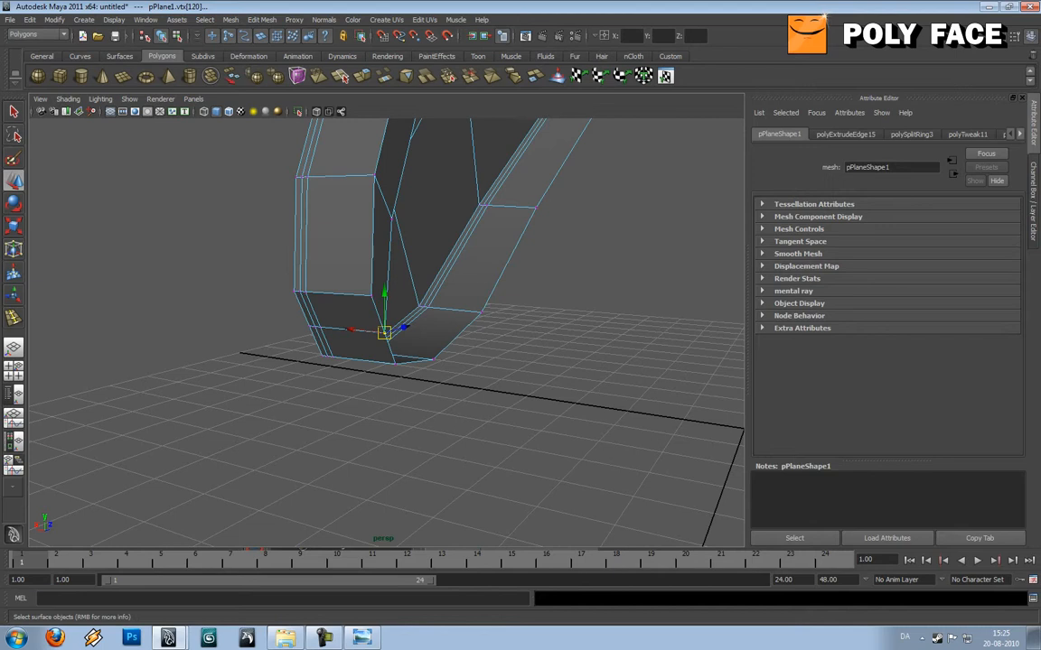
- Merge the lower-tip vertices using Edit Mesh > Merge with threshold 10
{"action": "left_click", "coordinate": [262, 19]}
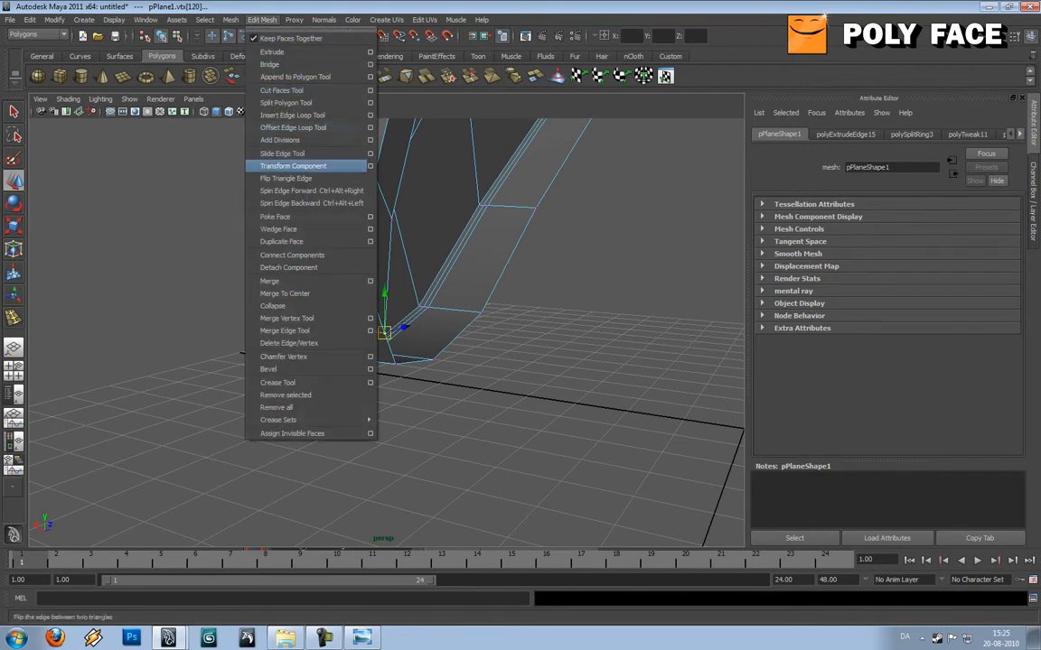
{"action": "left_click", "coordinate": [369, 281]}
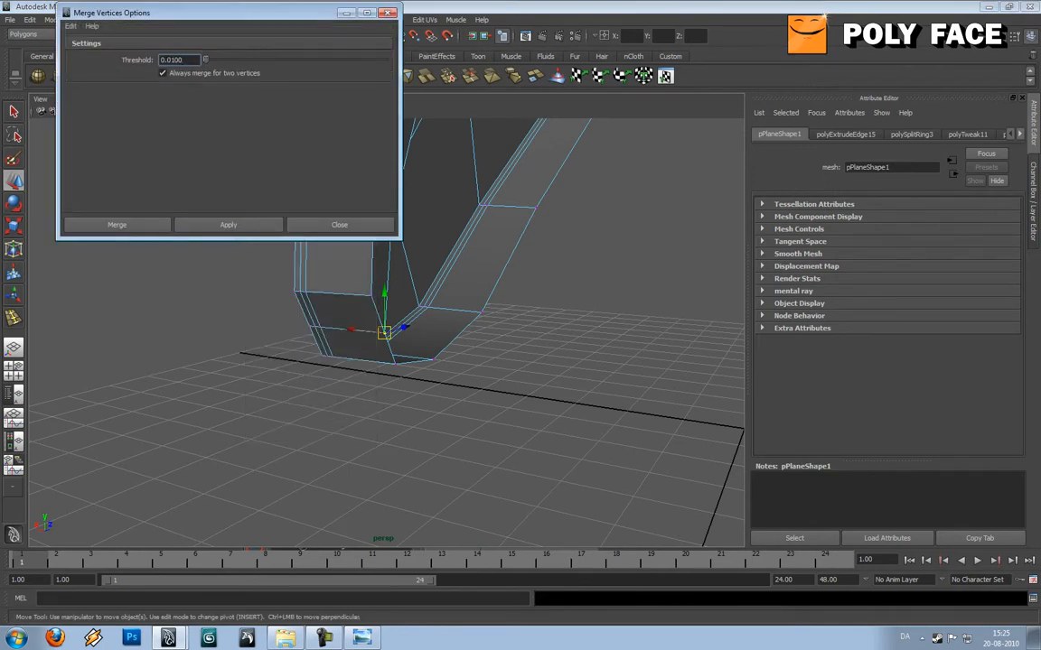
{"action": "type", "text": "10"}
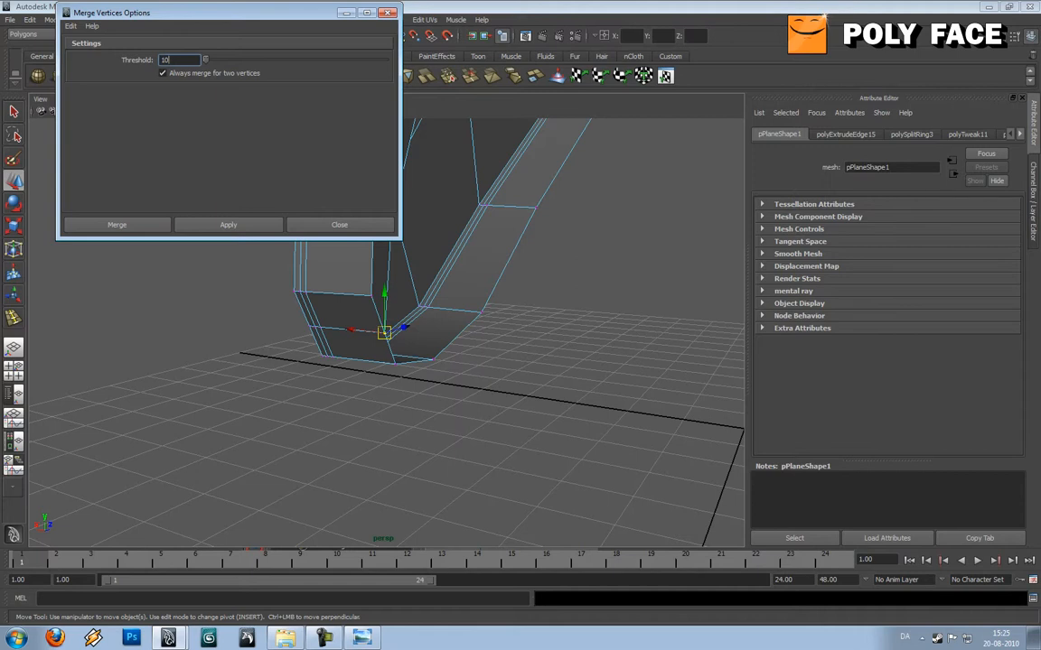
{"action": "left_click", "coordinate": [116, 224]}
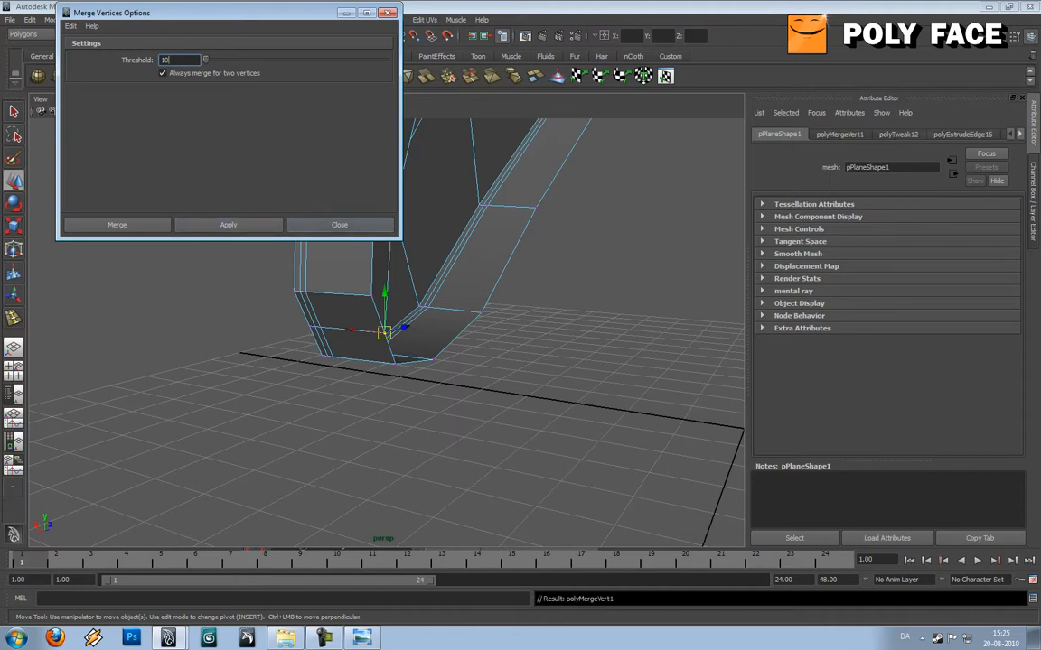
{"action": "left_click", "coordinate": [339, 224]}
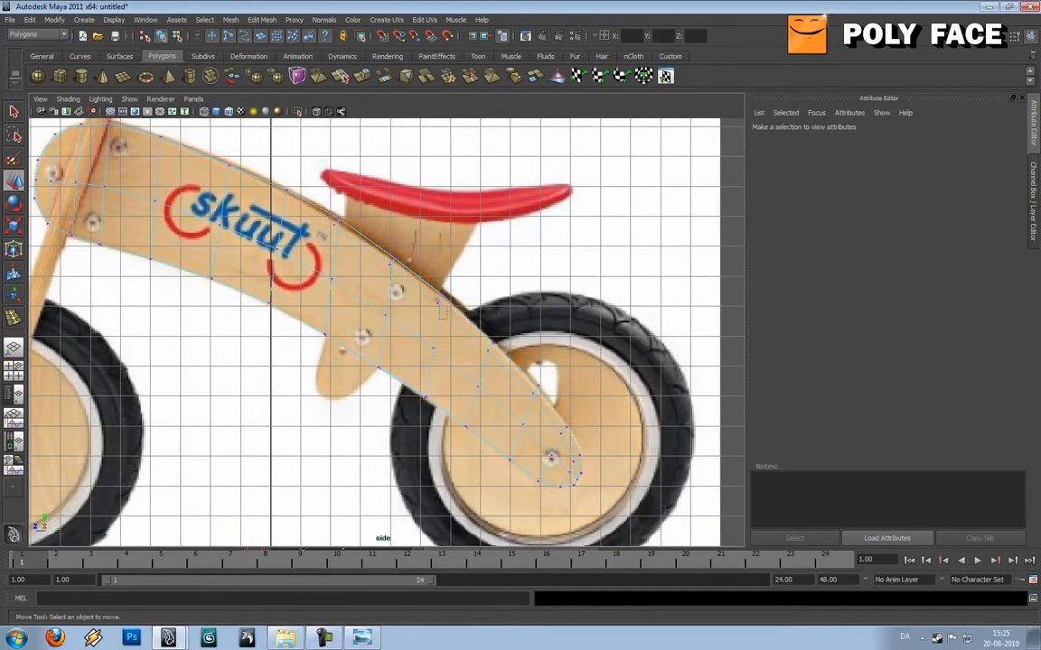
- Move edge vertices near the seat area onto the side reference outline
{"action": "left_click", "coordinate": [415, 302]}
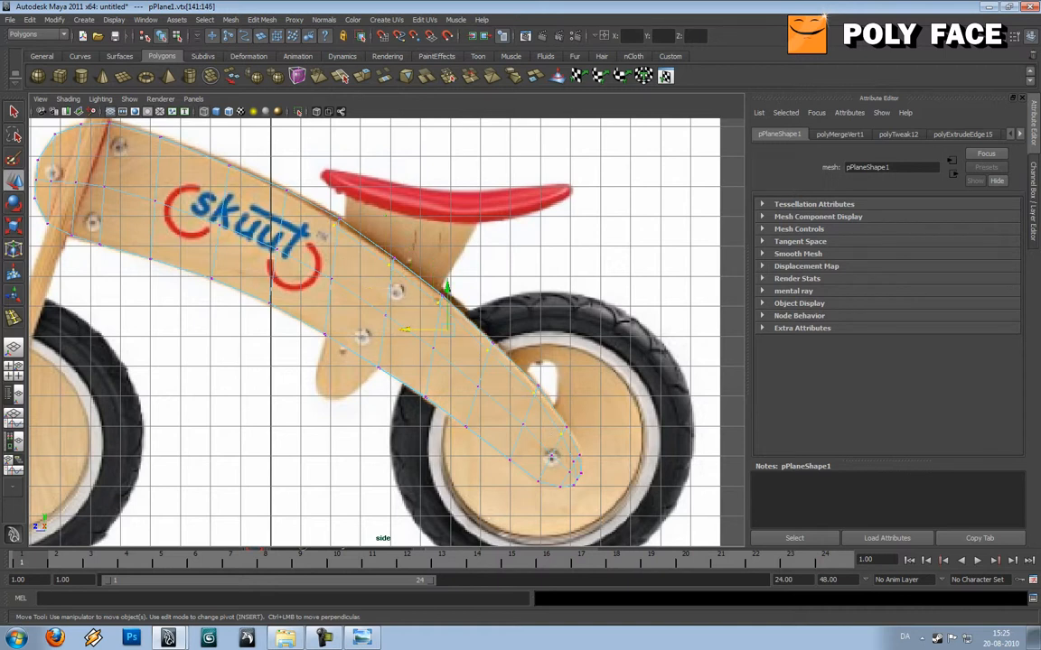
{"action": "left_click_drag", "start_coordinate": [446, 285], "coordinate": [434, 380]}
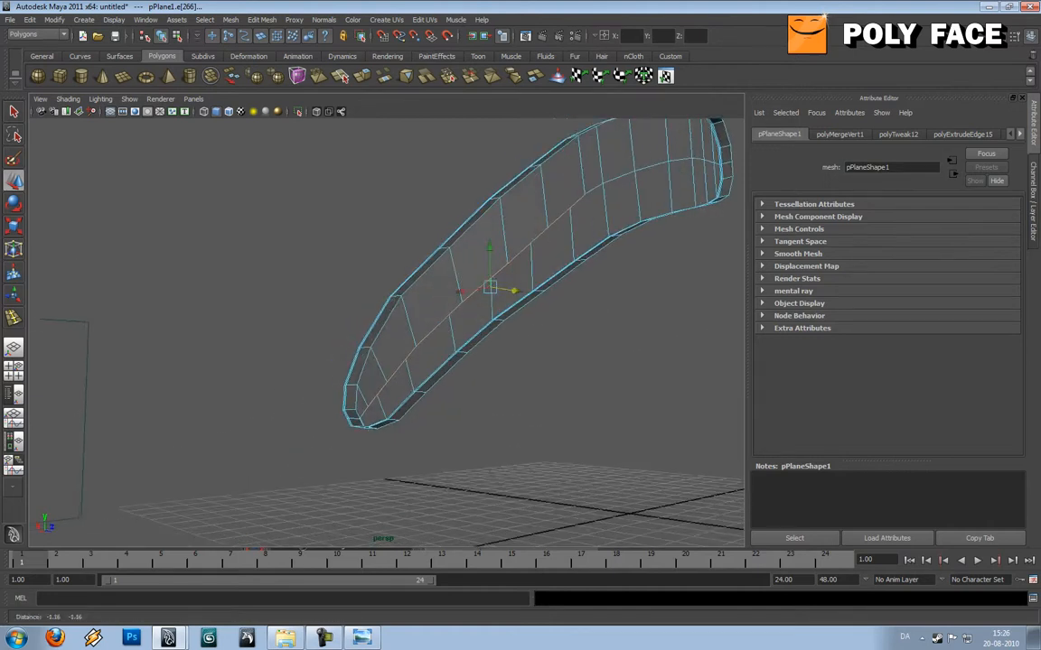
- Select the edges along the frame's lower rim and extrude them outward
{"action": "left_click_drag", "start_coordinate": [488, 289], "coordinate": [597, 199]}
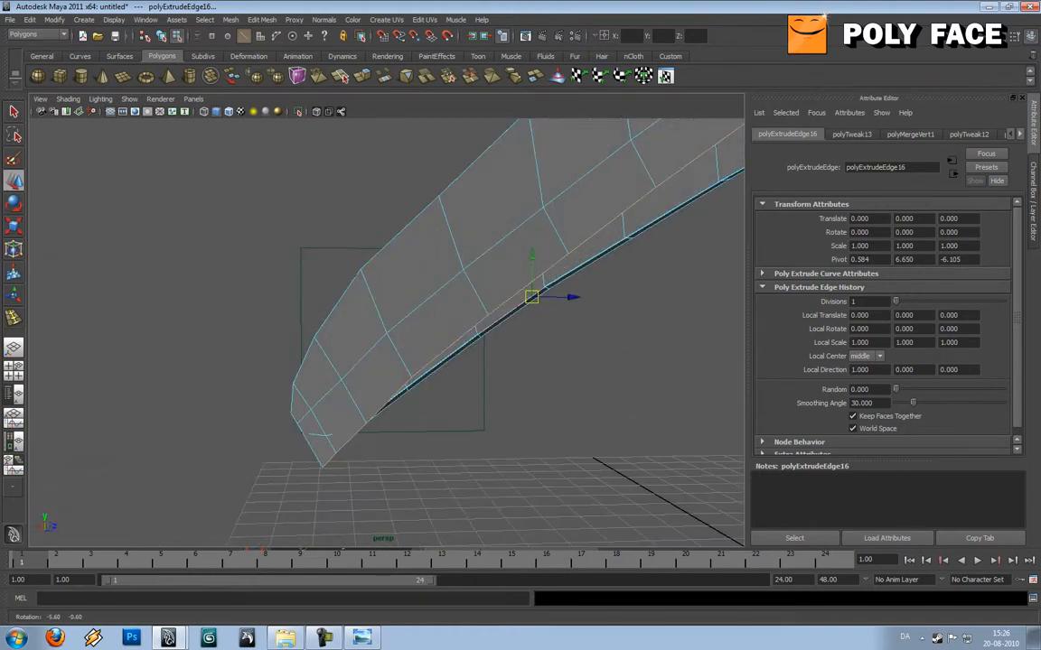
{"action": "left_click_drag", "start_coordinate": [560, 296], "coordinate": [540, 280]}
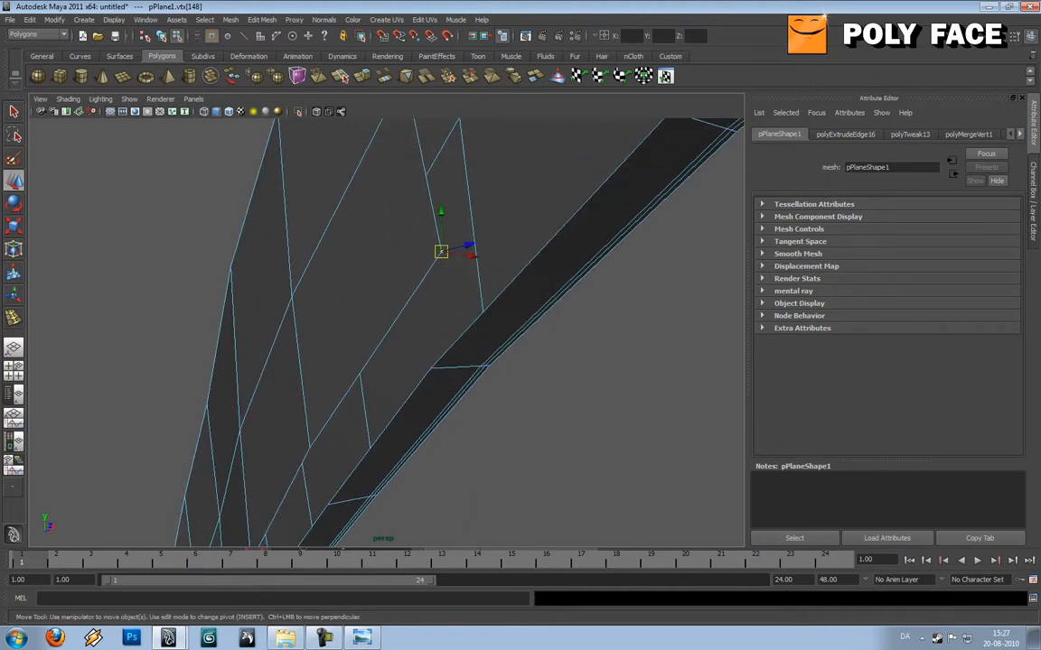
- Drag inner rim vertices and the pointed end vertex into the frame's curved shape
{"action": "left_click_drag", "start_coordinate": [441, 251], "coordinate": [431, 368]}
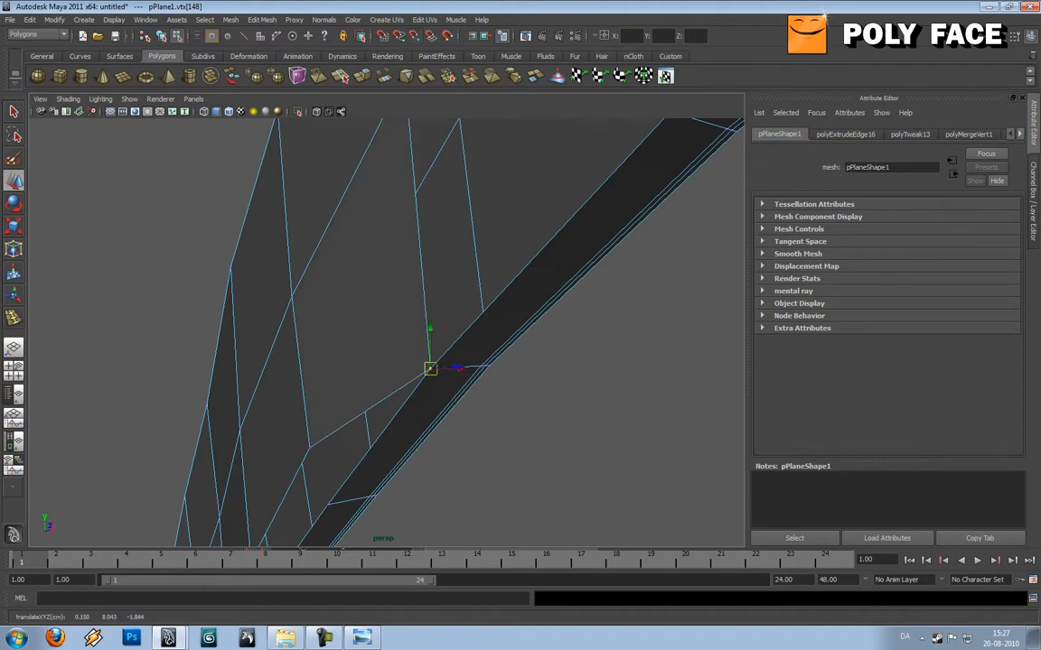
{"action": "left_click_drag", "start_coordinate": [430, 369], "coordinate": [328, 504]}
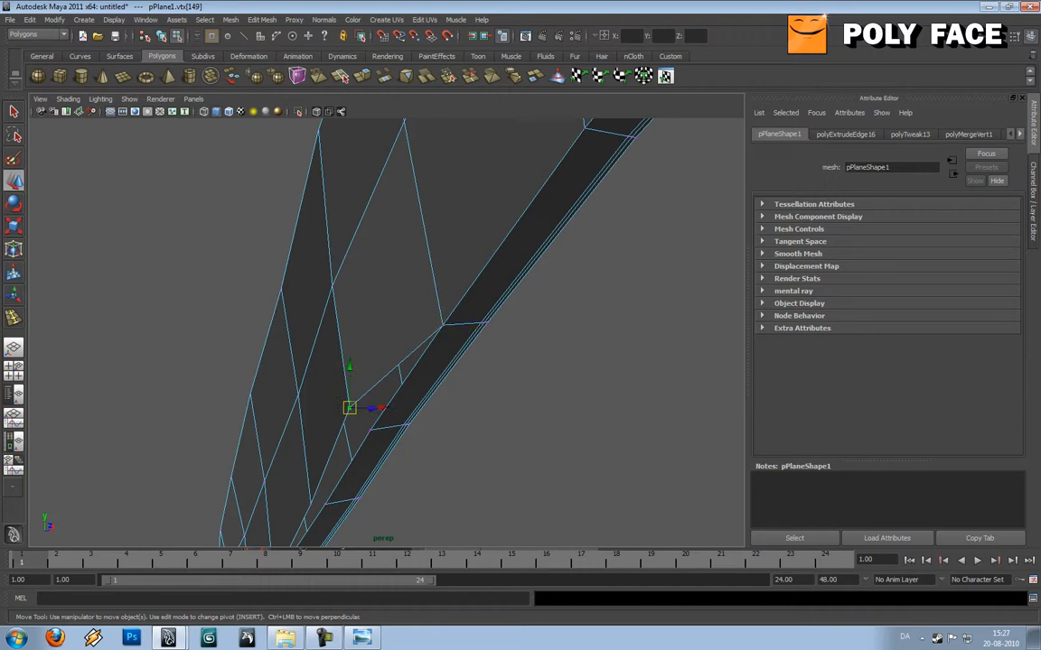
{"action": "left_click_drag", "start_coordinate": [349, 407], "coordinate": [370, 430]}
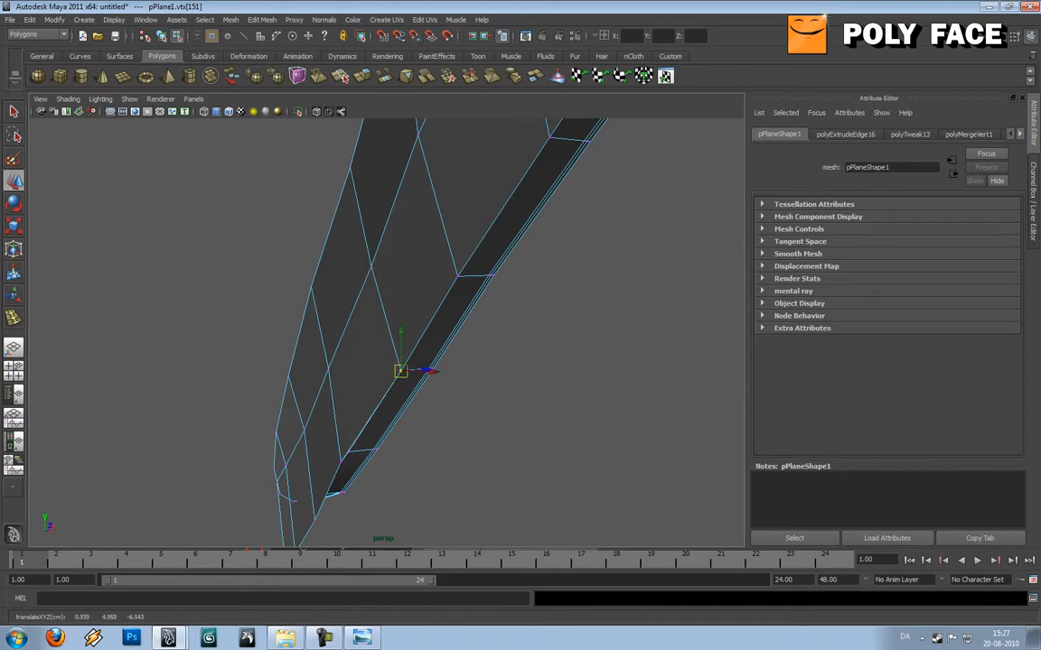
{"action": "left_click_drag", "start_coordinate": [401, 371], "coordinate": [348, 452]}
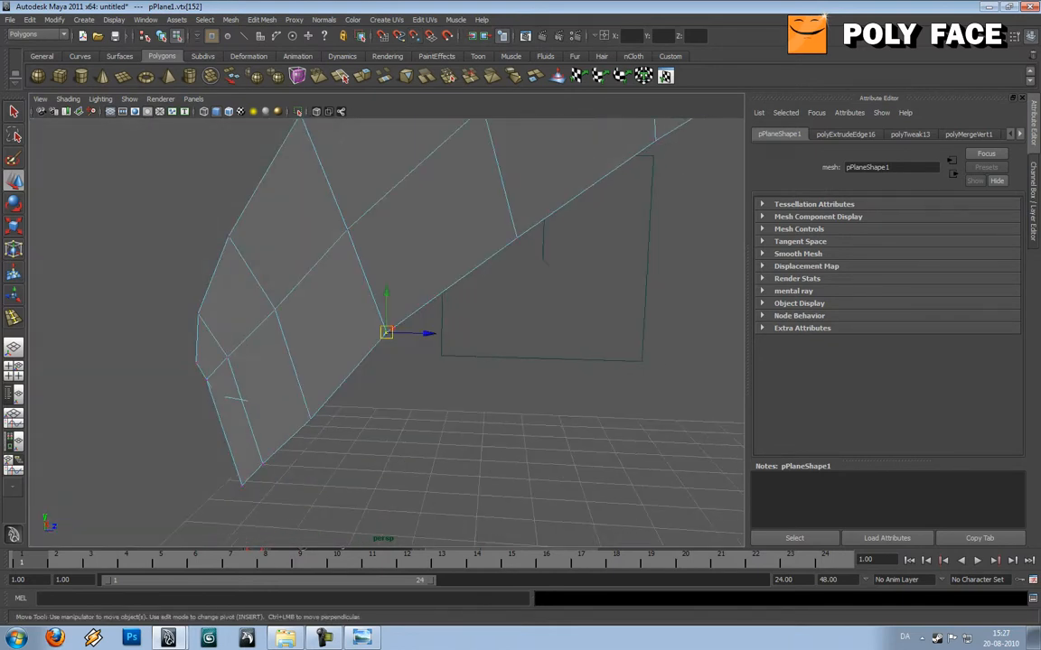
{"action": "left_click_drag", "start_coordinate": [407, 316], "coordinate": [379, 343]}
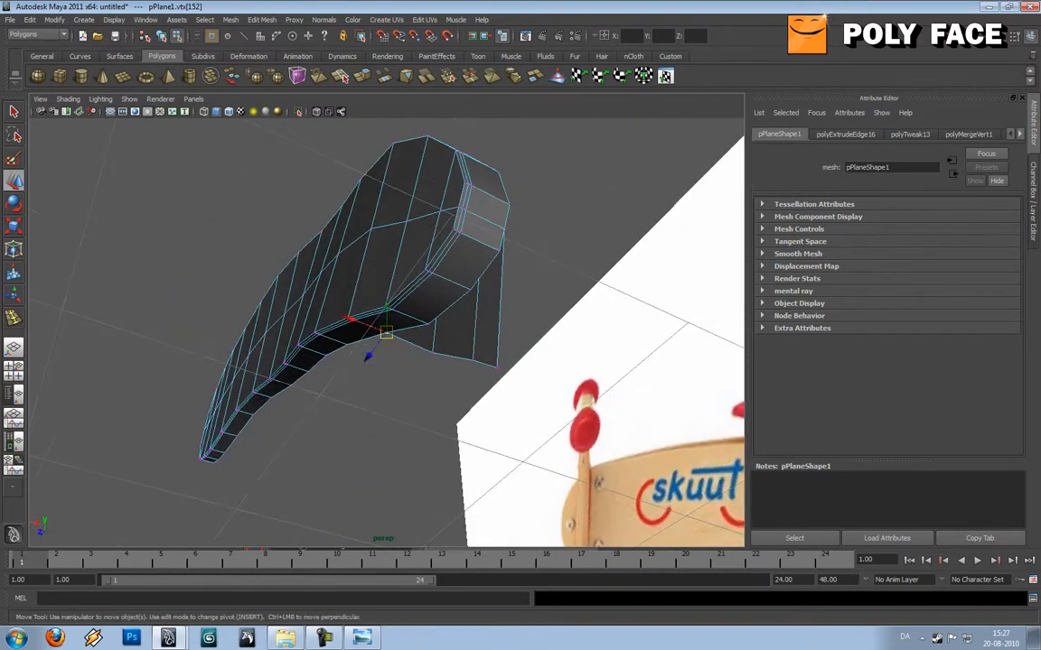
{"action": "left_click_drag", "start_coordinate": [370, 338], "coordinate": [424, 352]}
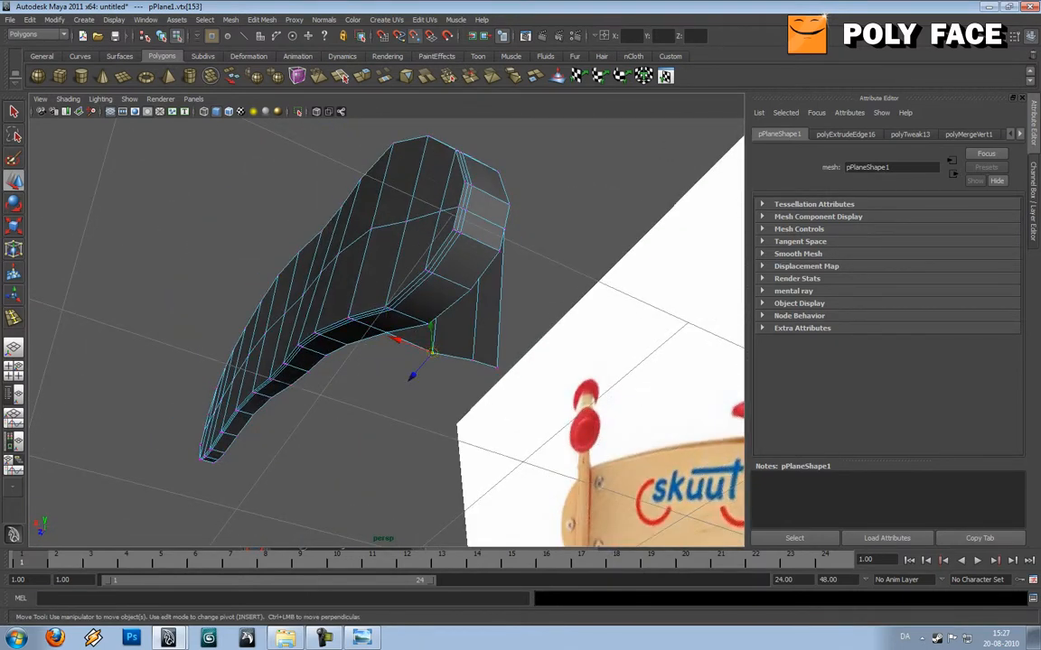
{"action": "left_click_drag", "start_coordinate": [420, 352], "coordinate": [466, 361]}
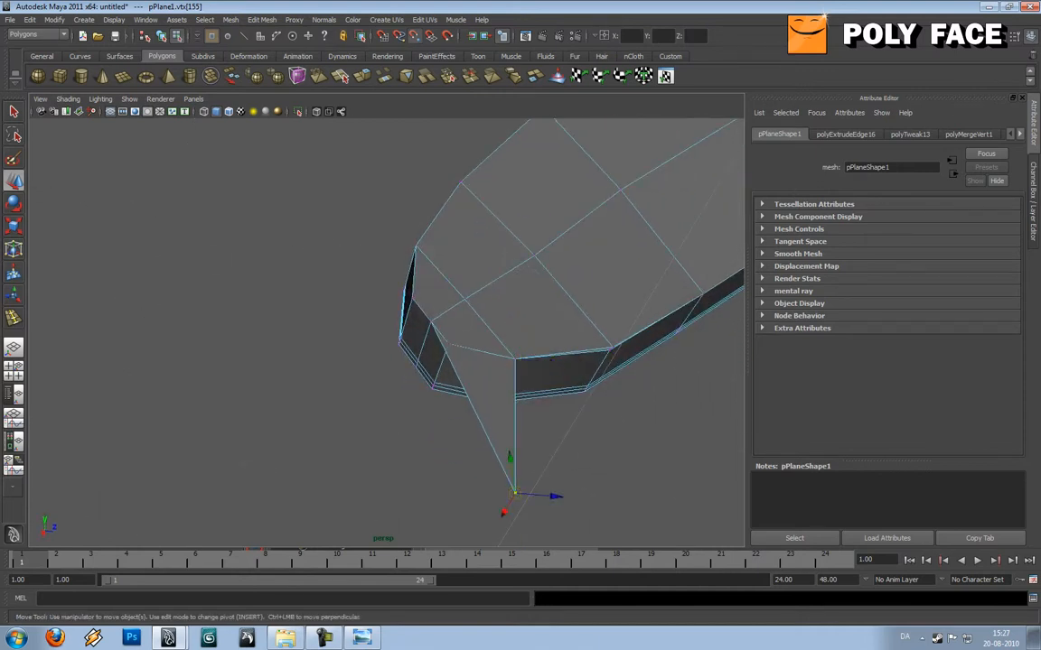
{"action": "left_click_drag", "start_coordinate": [510, 469], "coordinate": [449, 343]}
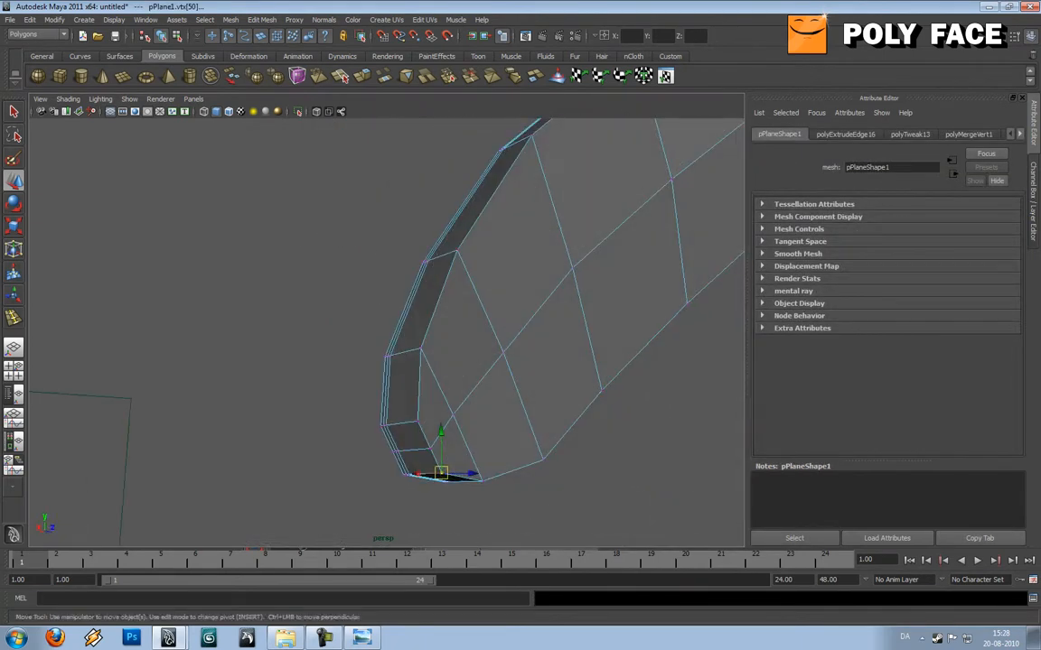
- Select the vertex at the frame's lower rounded tip
{"action": "left_click", "coordinate": [262, 19]}
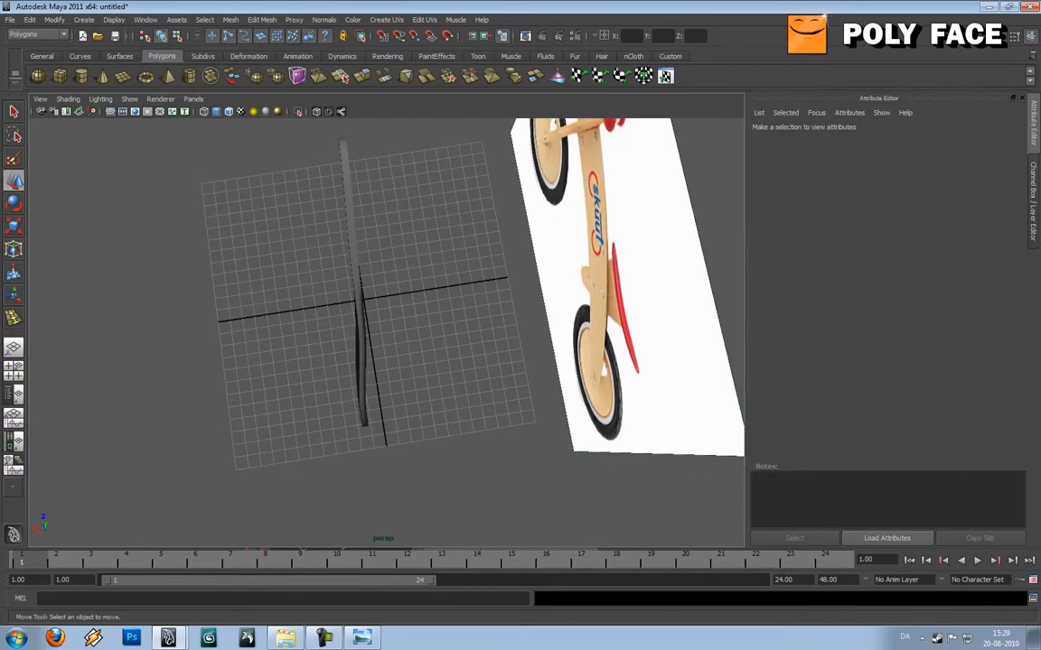
- In front view, soft-select the middle vertices and push them sideways into a smooth arc
{"action": "key", "text": "space"}
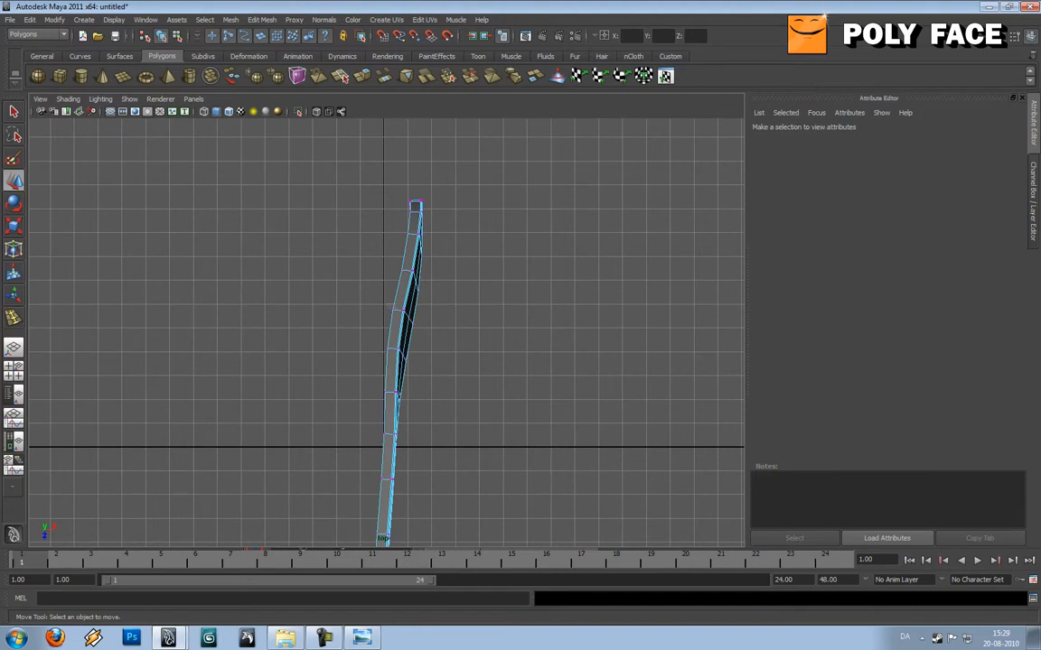
{"action": "left_click", "coordinate": [397, 310]}
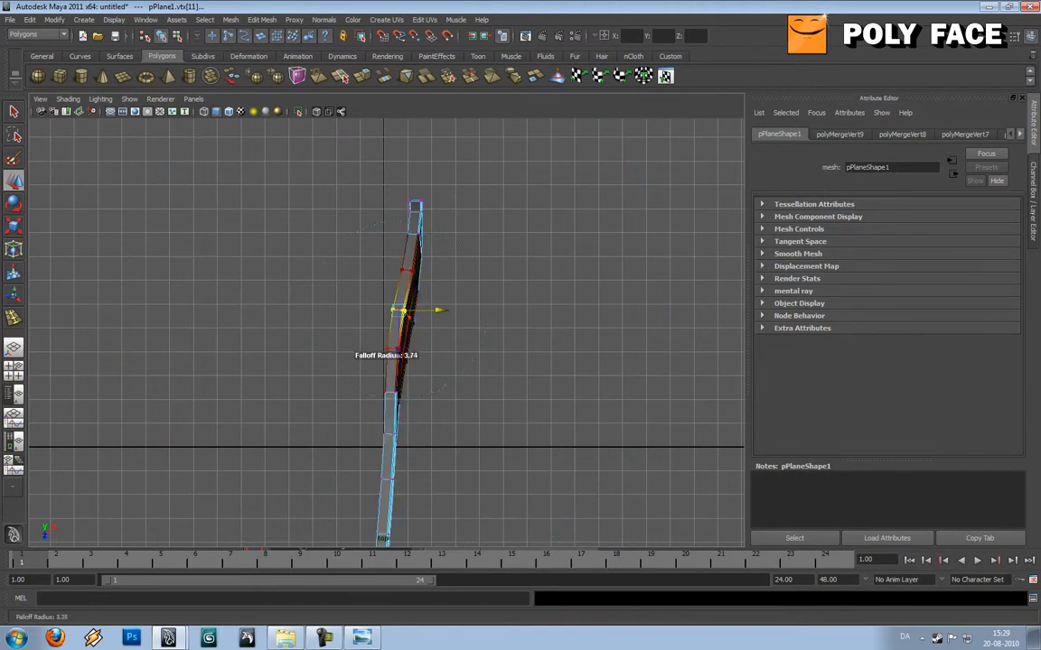
{"action": "left_click_drag", "start_coordinate": [415, 316], "coordinate": [389, 316]}
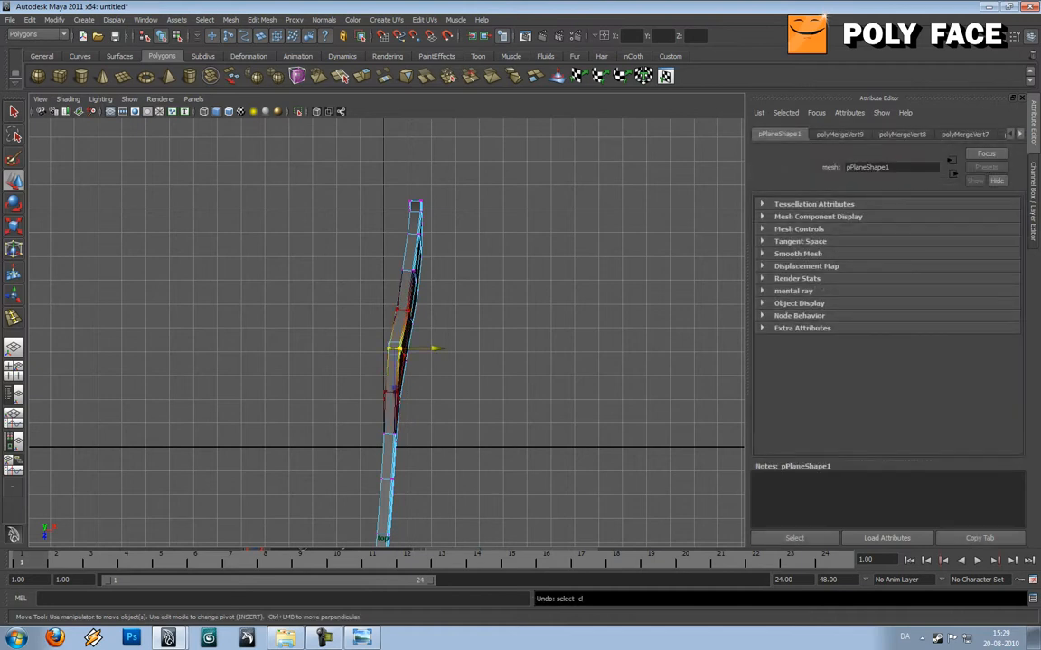
{"action": "left_click_drag", "start_coordinate": [398, 349], "coordinate": [402, 351]}
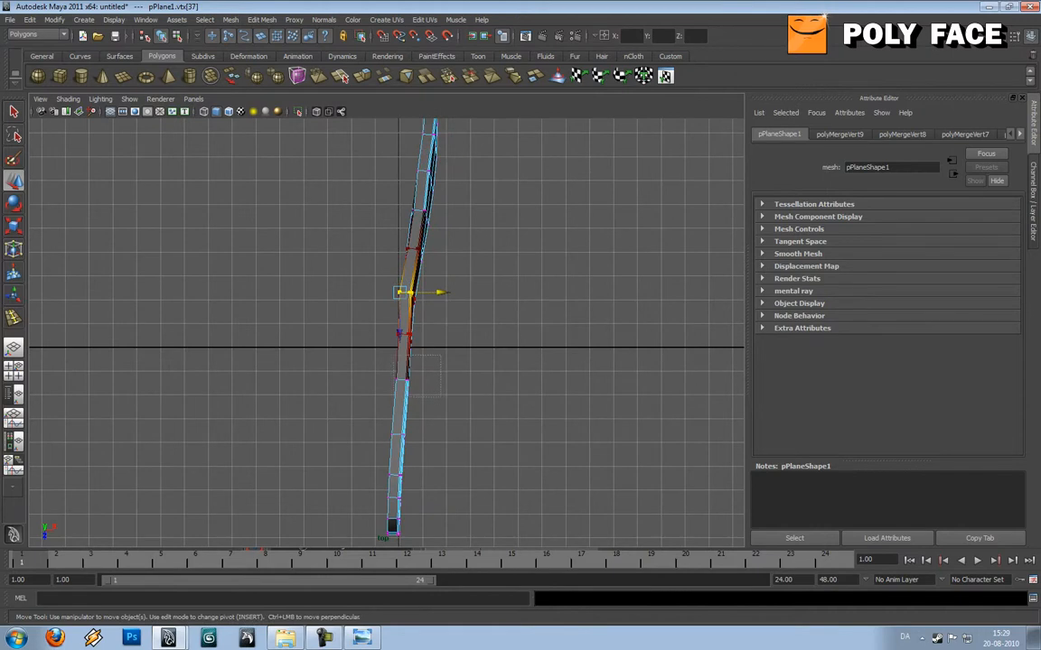
{"action": "left_click_drag", "start_coordinate": [409, 290], "coordinate": [402, 389]}
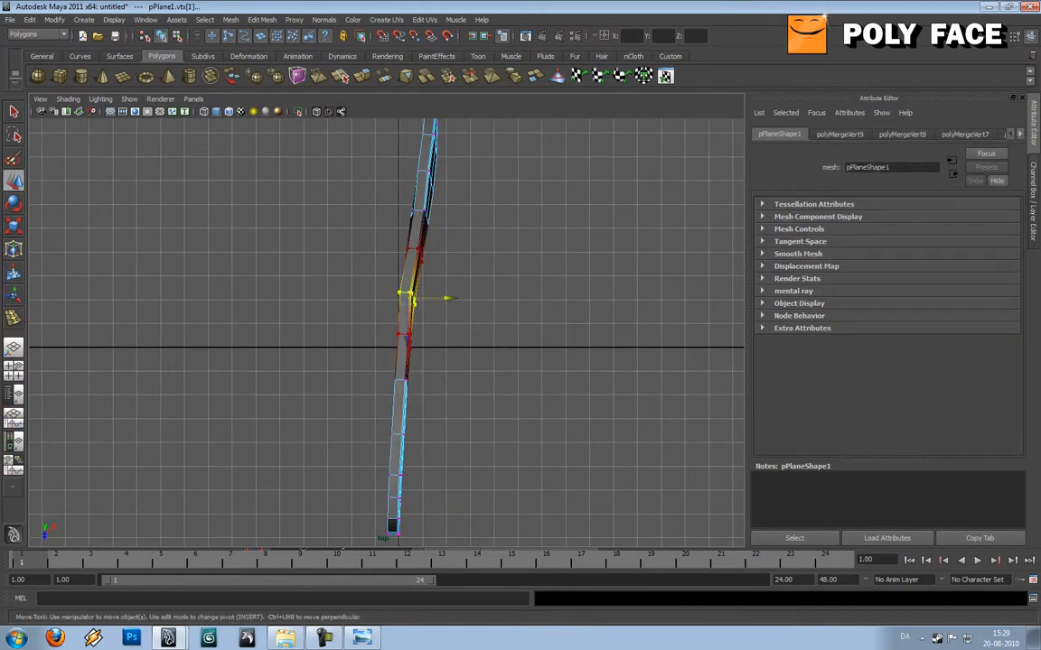
{"action": "left_click_drag", "start_coordinate": [411, 298], "coordinate": [420, 300]}
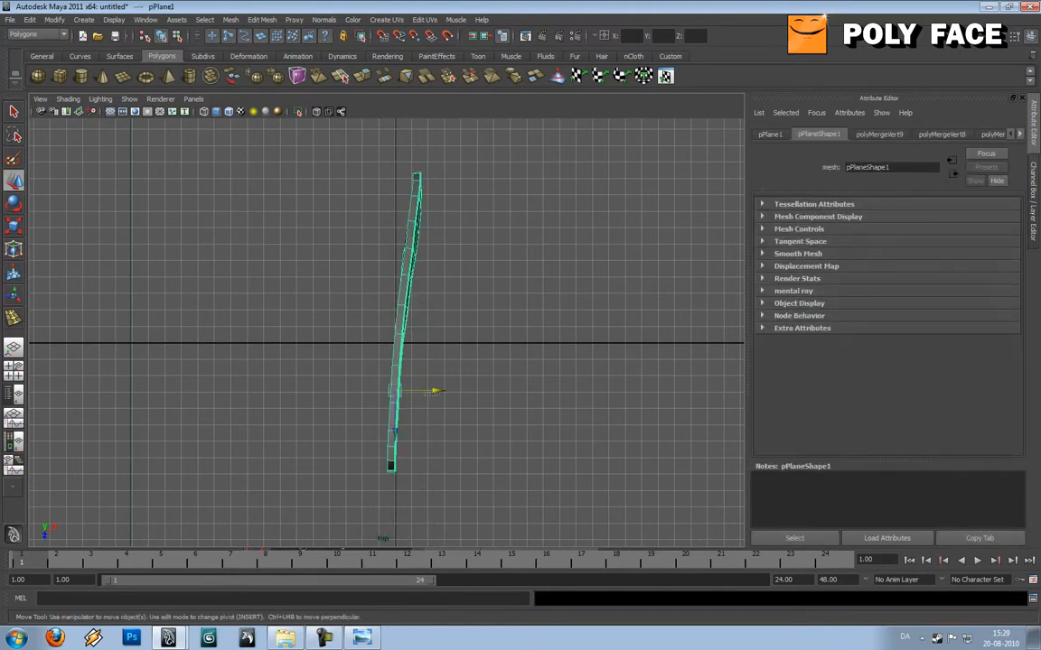
{"action": "left_click_drag", "start_coordinate": [434, 390], "coordinate": [442, 390]}
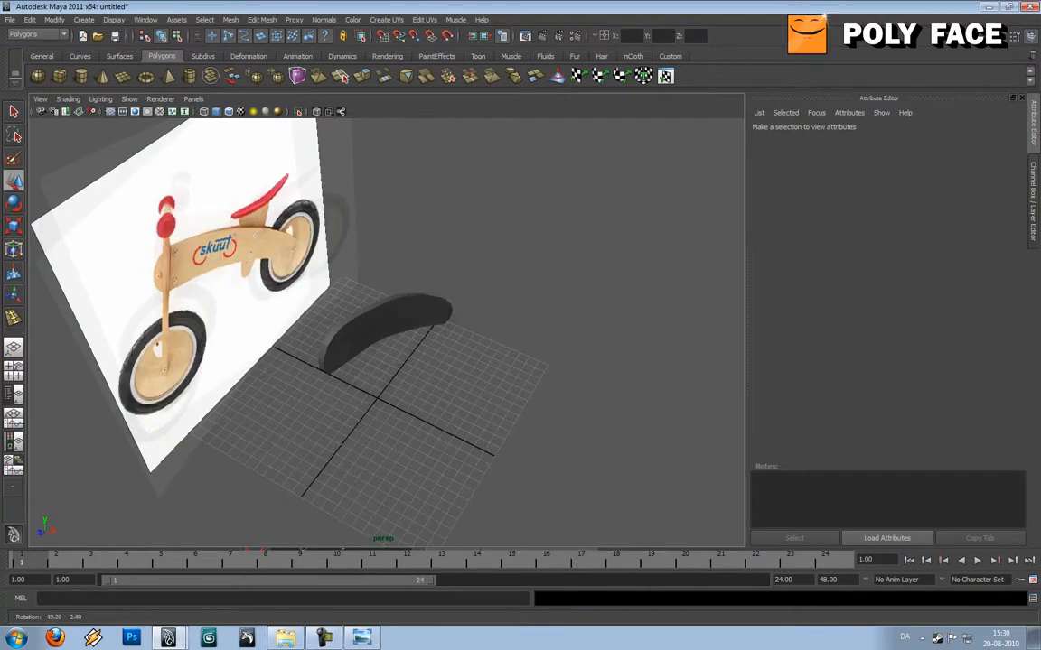
{"action": "left_click", "coordinate": [388, 325]}
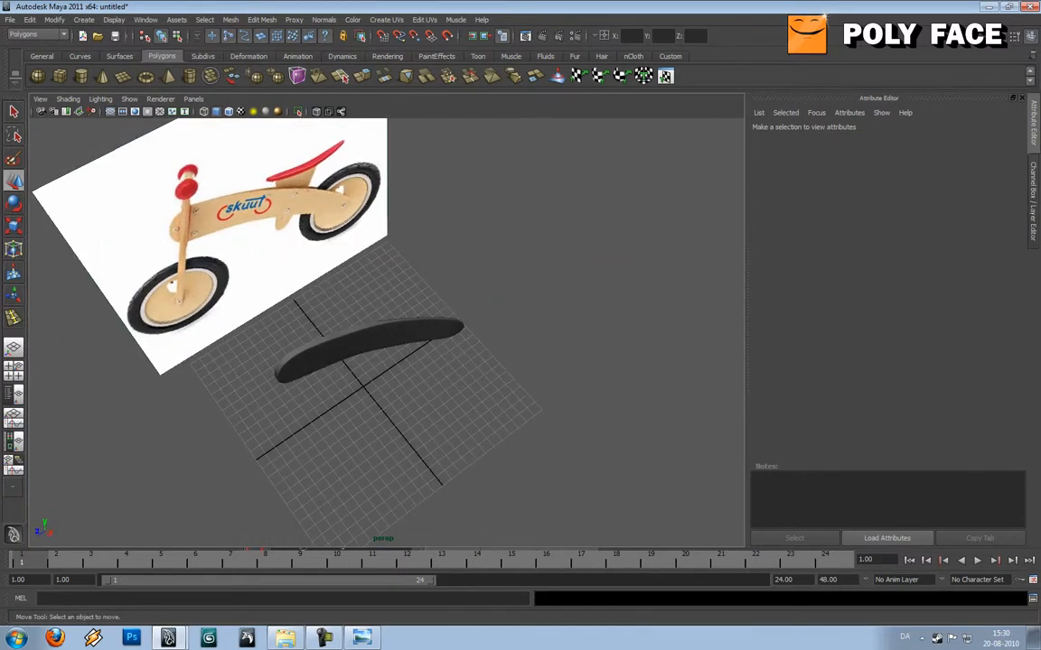
{"action": "left_click", "coordinate": [370, 344]}
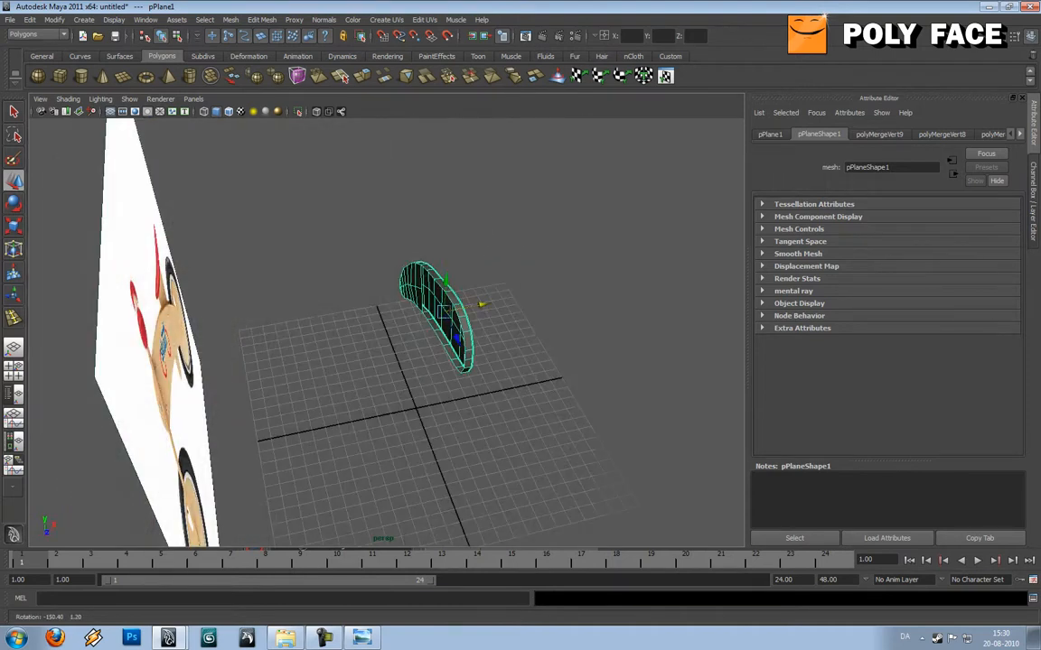
- Create a mirrored copy with Duplicate Special, setting Scale X to -1.0000
{"action": "left_click", "coordinate": [83, 19]}
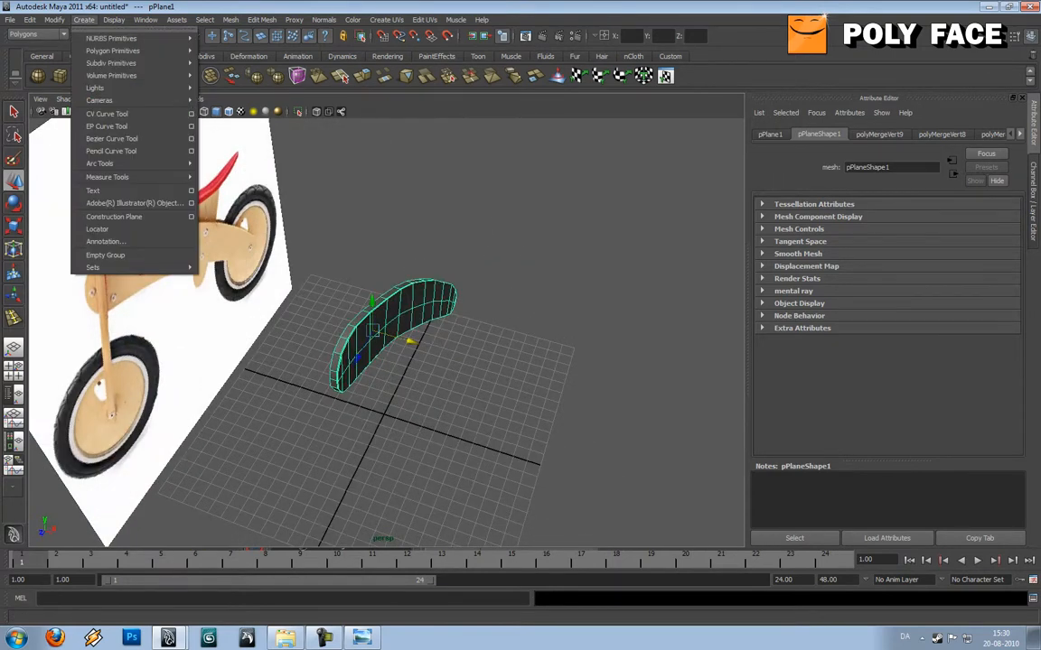
{"action": "left_click", "coordinate": [53, 19]}
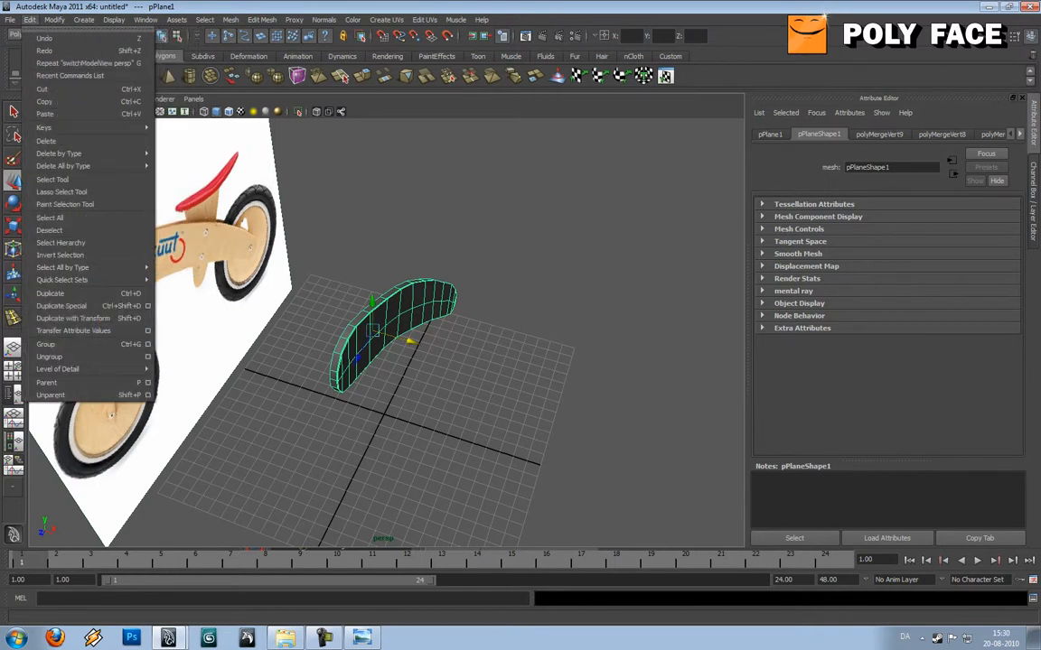
{"action": "mouse_move", "coordinate": [42, 88]}
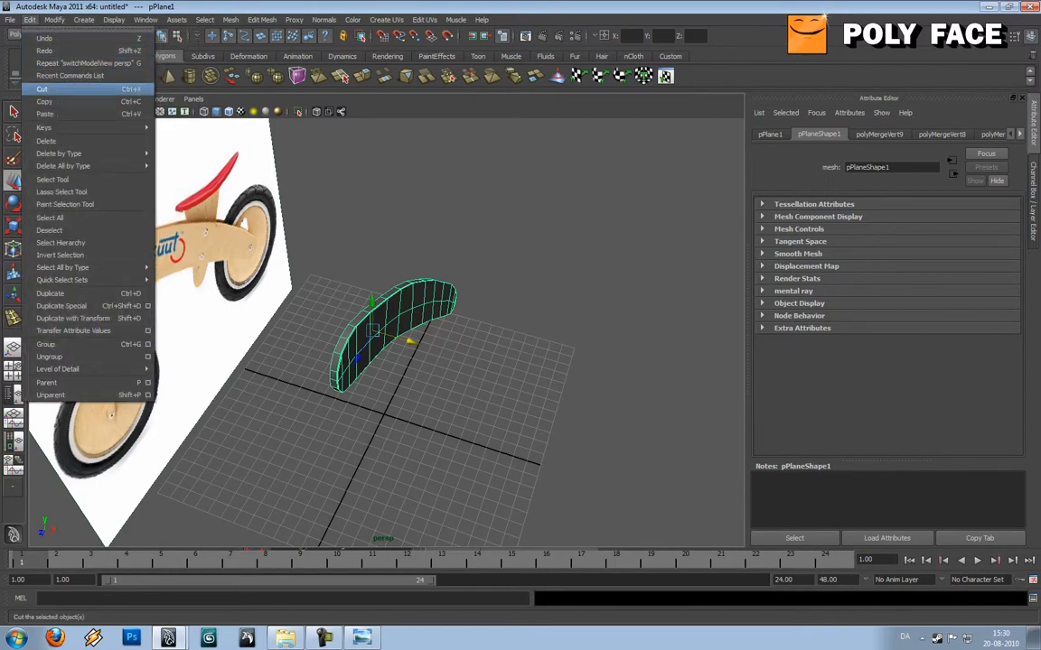
{"action": "mouse_move", "coordinate": [62, 306]}
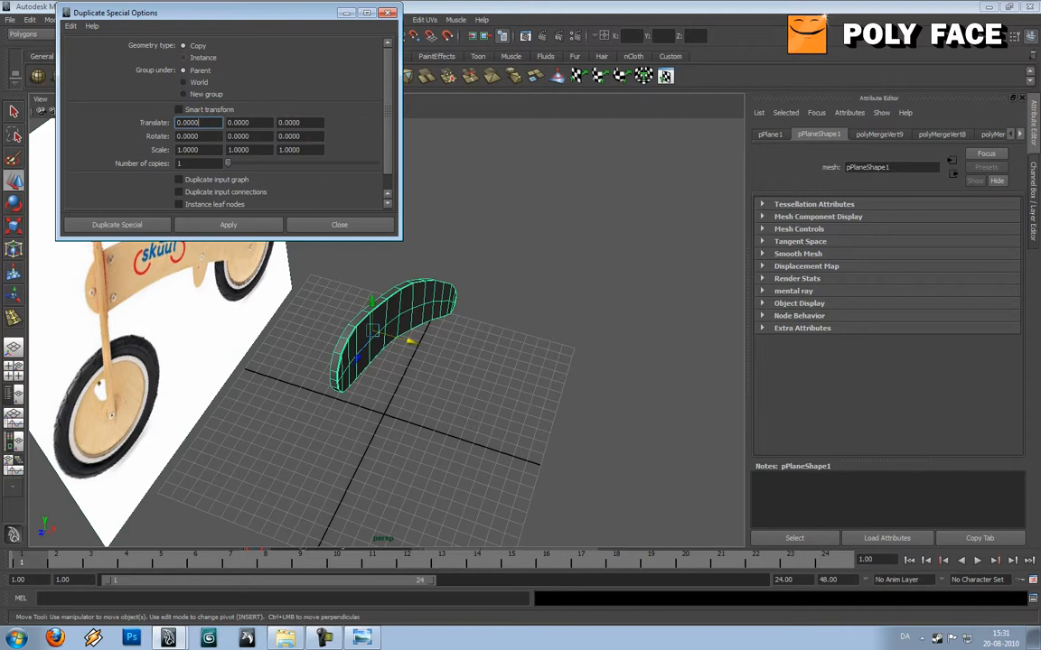
{"action": "left_click", "coordinate": [71, 25]}
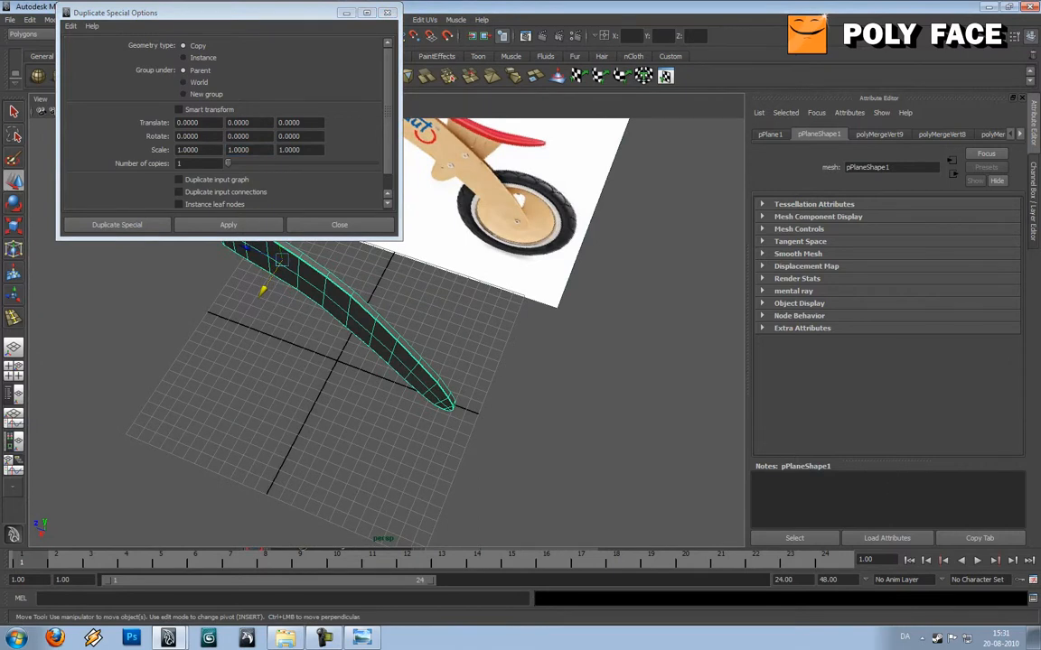
{"action": "left_click", "coordinate": [250, 150]}
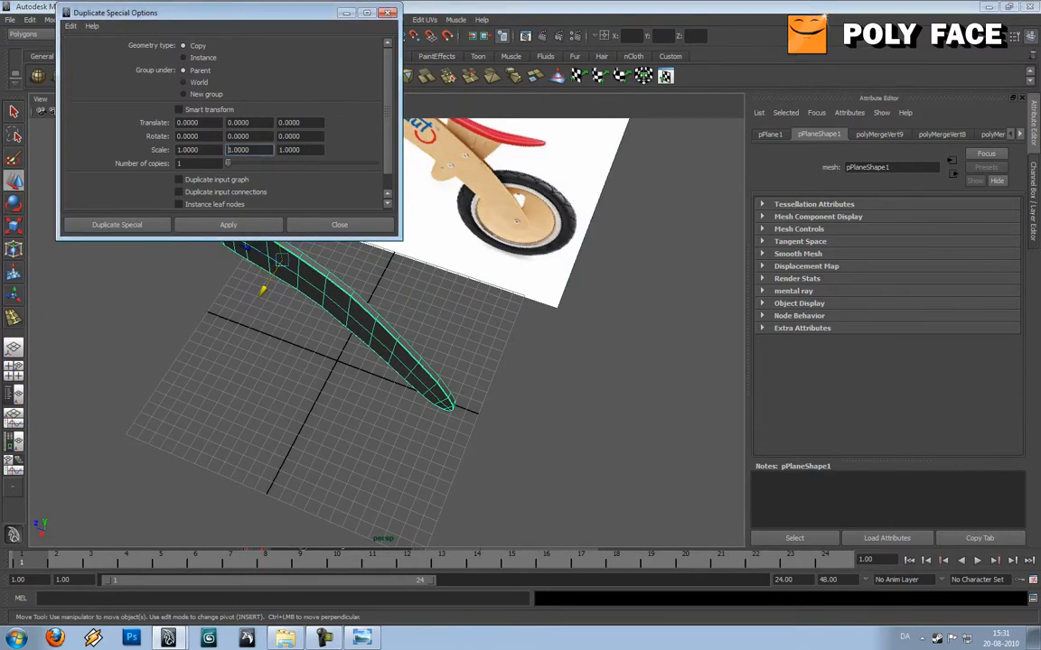
{"action": "type", "text": "-1.0000"}
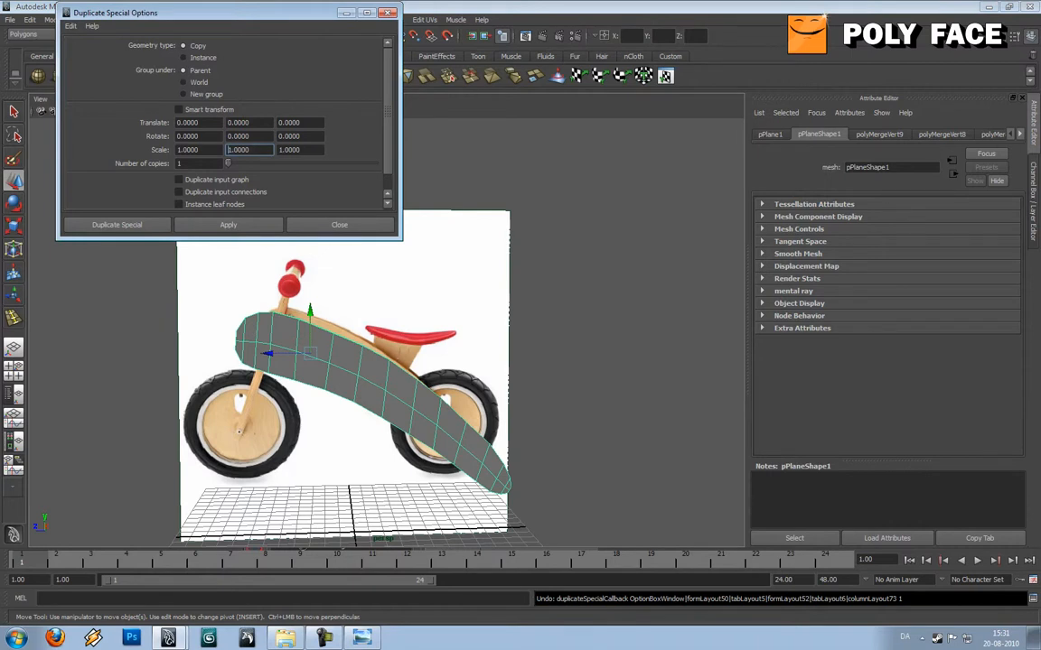
{"action": "type", "text": "-1.0000"}
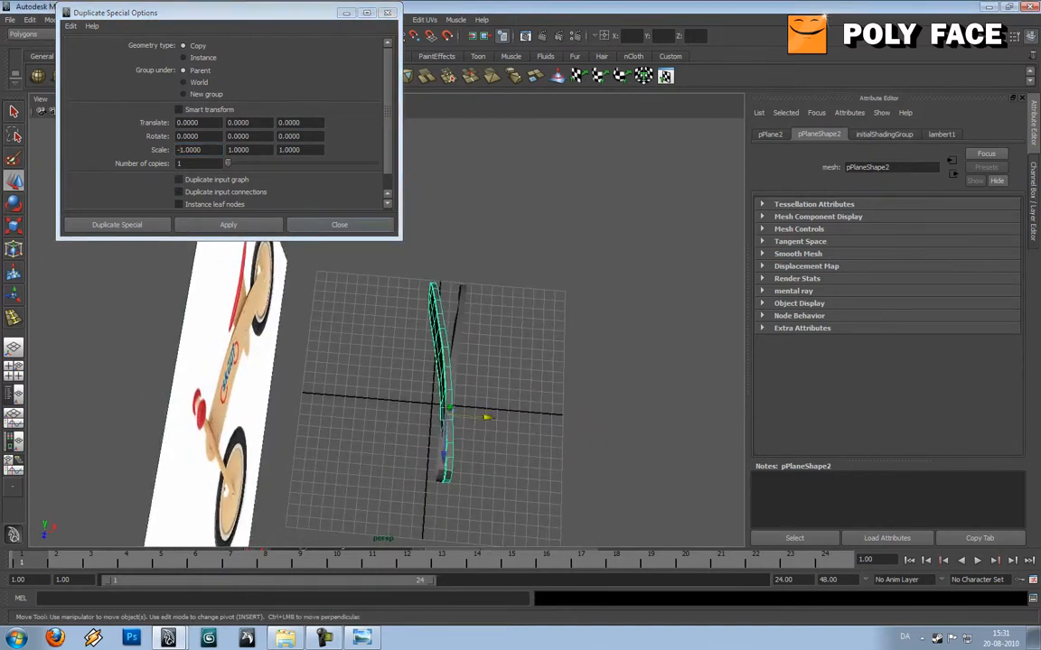
- Close the Duplicate Special options and combine the two mirrored frame halves into one mesh
{"action": "left_click", "coordinate": [339, 224]}
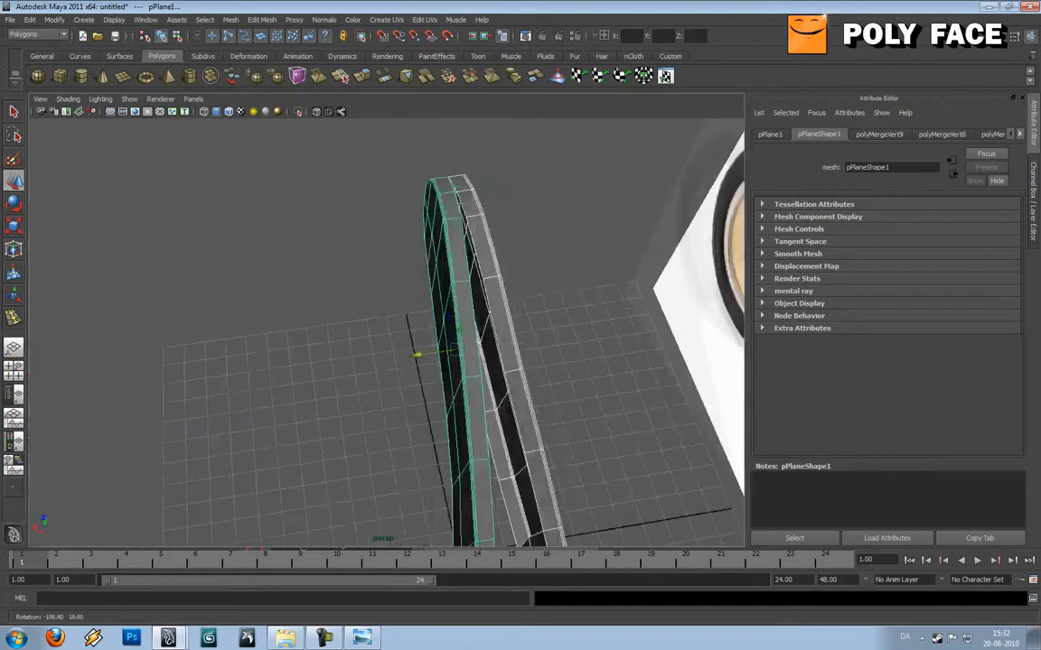
{"action": "left_click", "coordinate": [231, 19]}
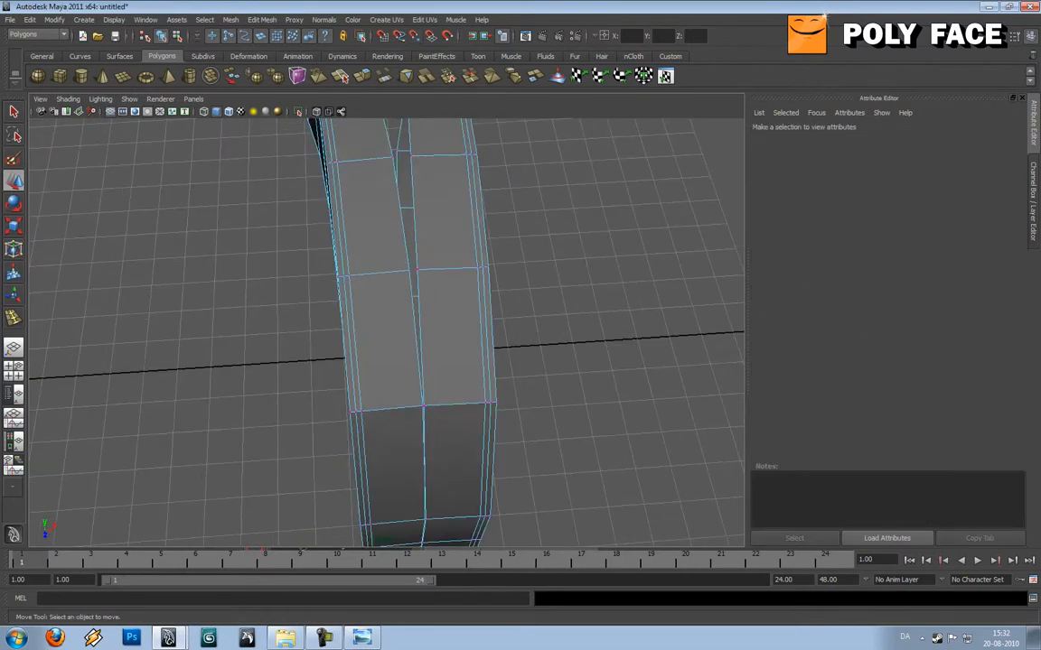
- Select the first overlapping centre vertices on the seam and merge them
{"action": "left_click", "coordinate": [411, 271]}
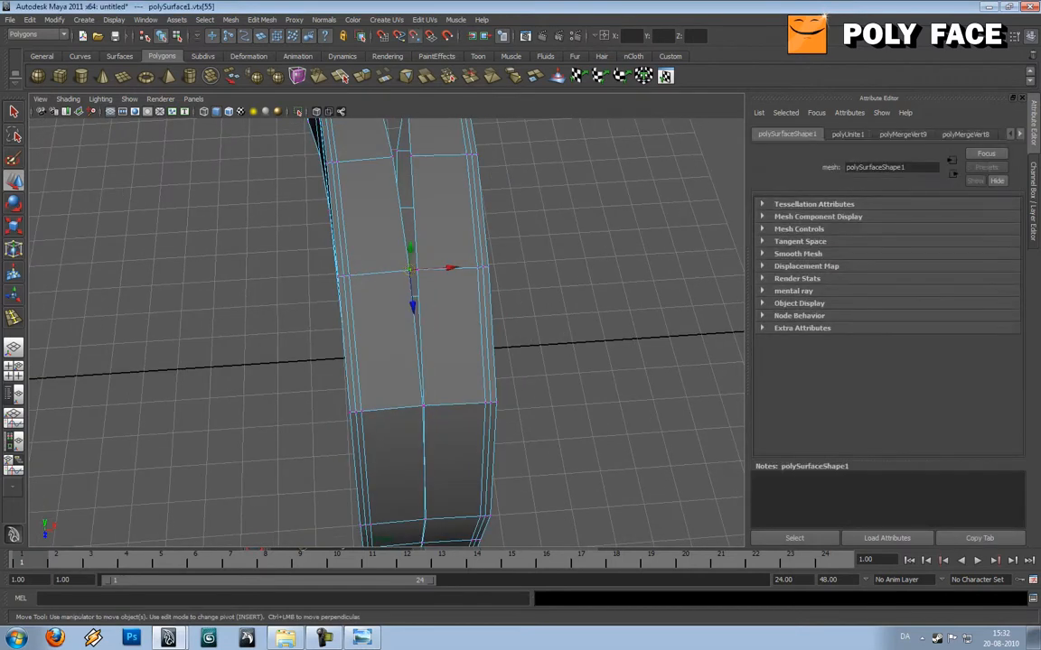
{"action": "left_click_drag", "start_coordinate": [409, 269], "coordinate": [419, 269]}
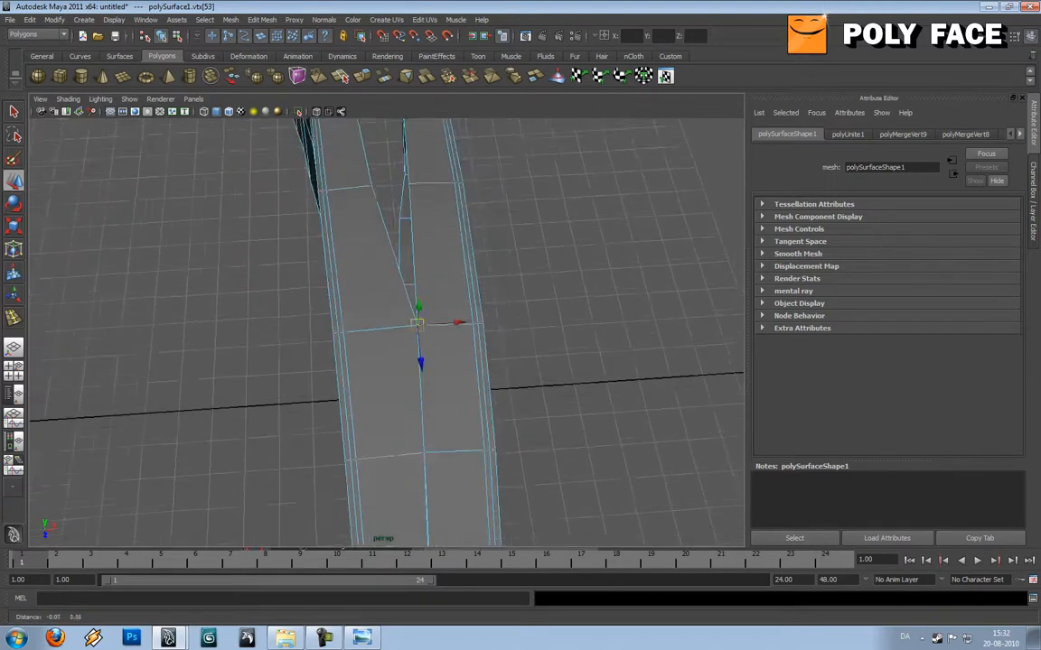
{"action": "left_click_drag", "start_coordinate": [418, 322], "coordinate": [400, 350]}
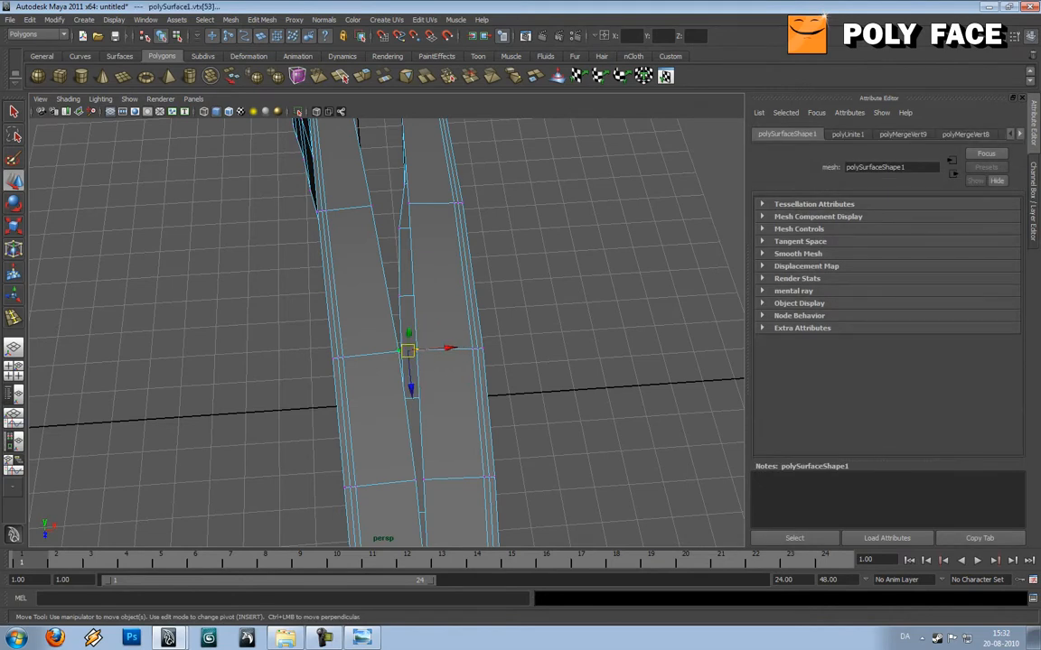
{"action": "left_click", "coordinate": [261, 19]}
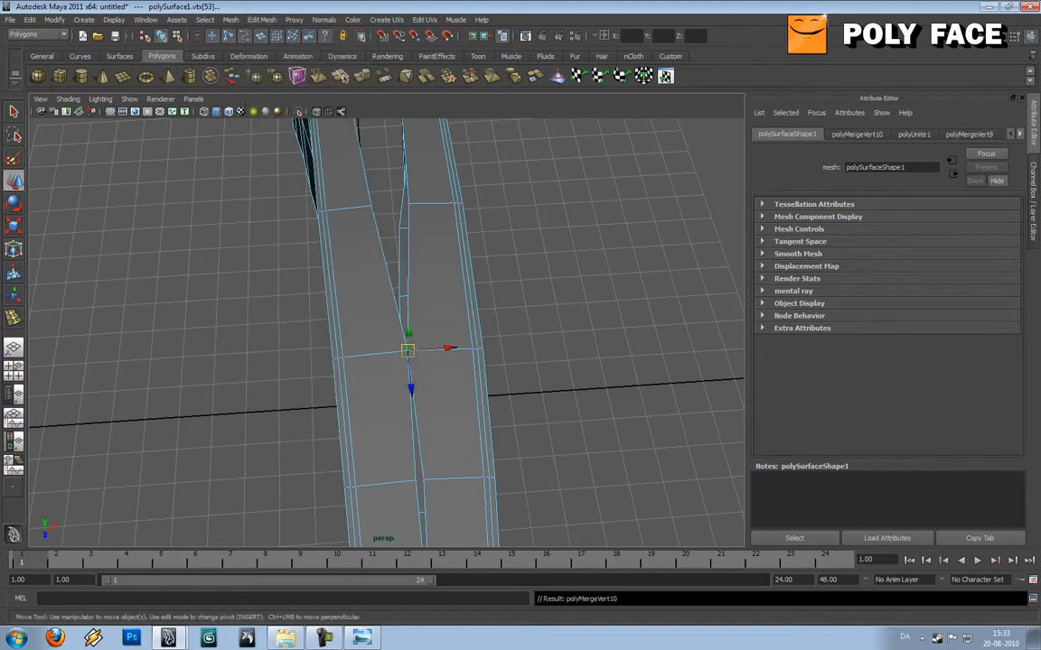
- Marquee-select the next centre vertex pairs farther along the seam
{"action": "left_click_drag", "start_coordinate": [408, 350], "coordinate": [421, 478]}
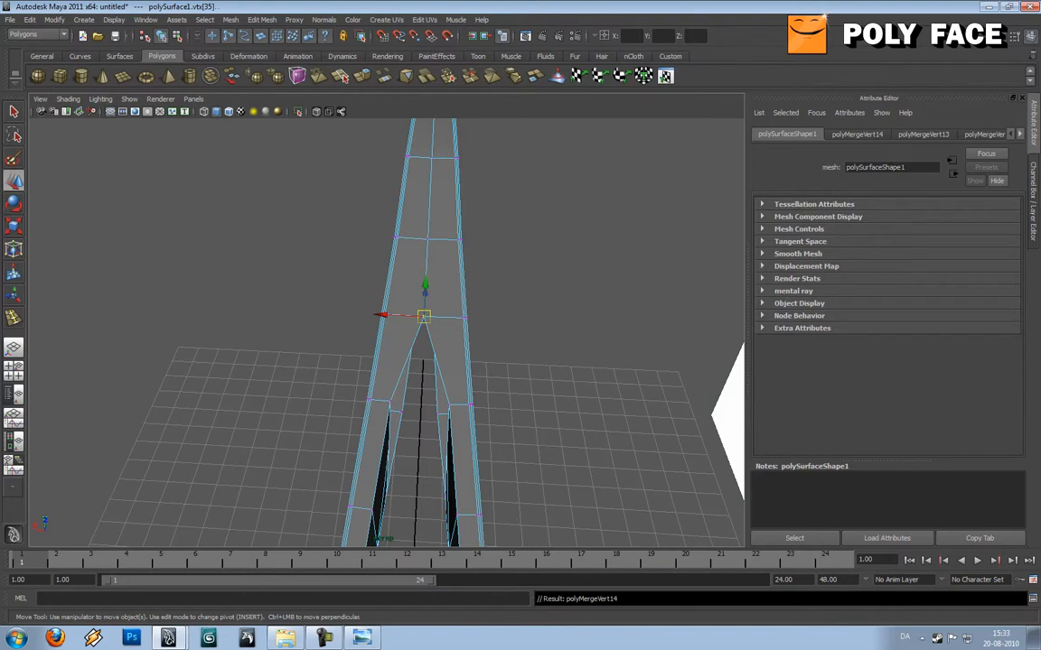
{"action": "left_click_drag", "start_coordinate": [424, 314], "coordinate": [390, 400]}
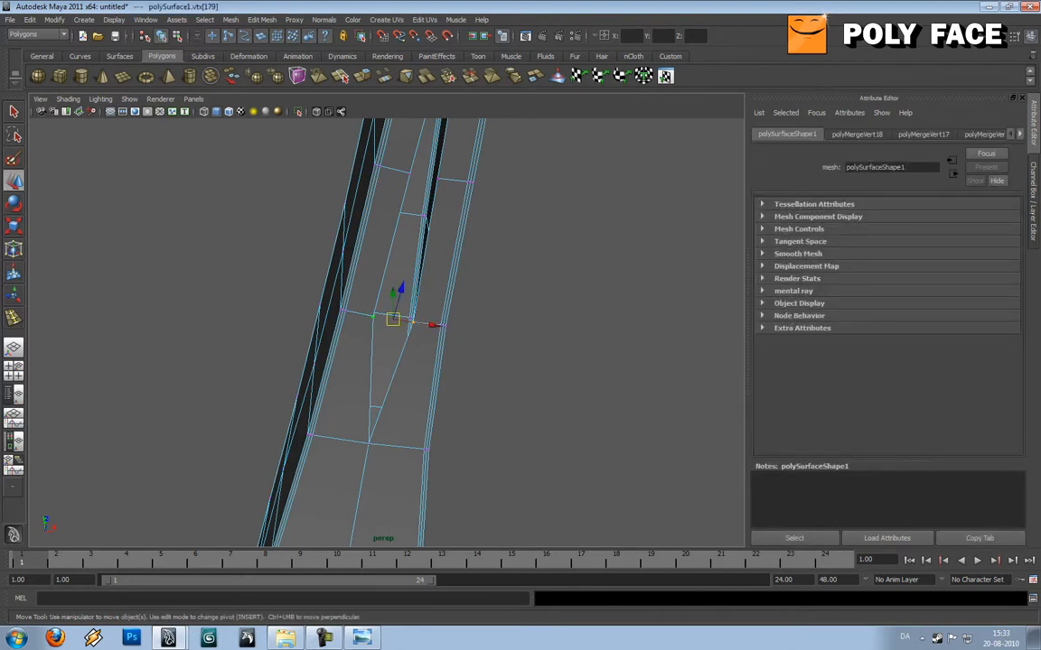
{"action": "left_click_drag", "start_coordinate": [393, 316], "coordinate": [384, 452]}
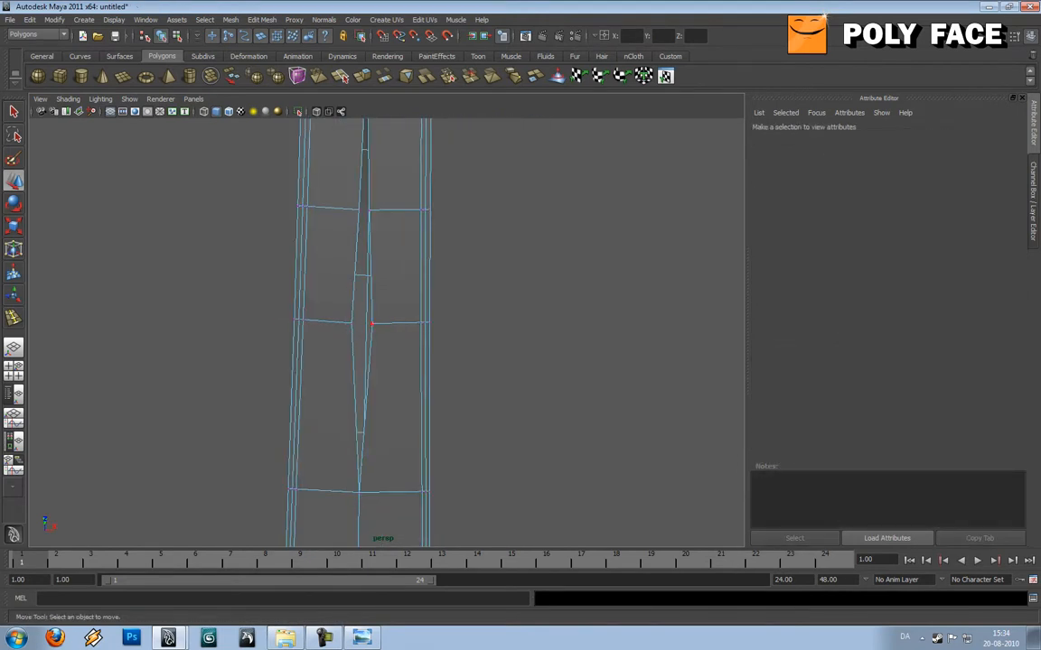
- Select the remaining seam vertices, including those at the frame's end, for merging
{"action": "left_click", "coordinate": [361, 324]}
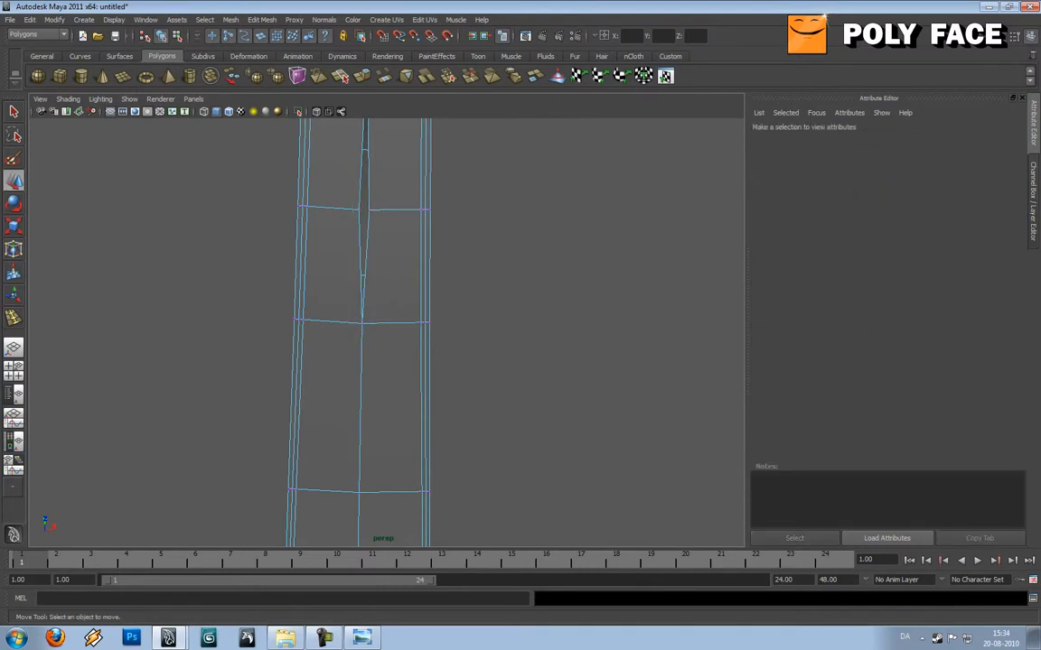
{"action": "left_click", "coordinate": [361, 211]}
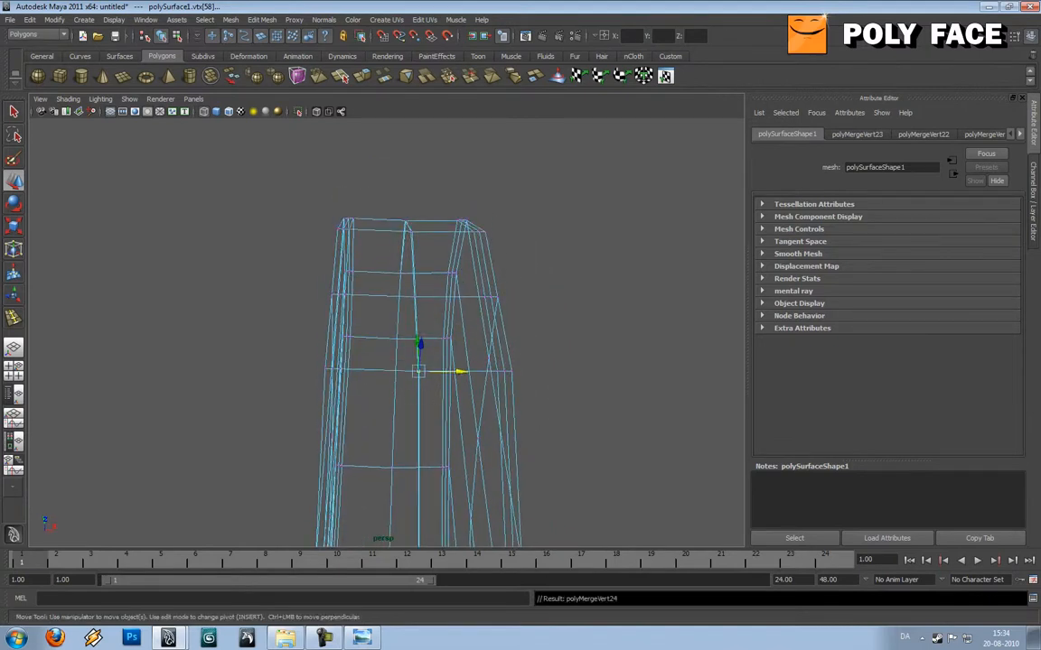
{"action": "left_click_drag", "start_coordinate": [420, 370], "coordinate": [415, 296]}
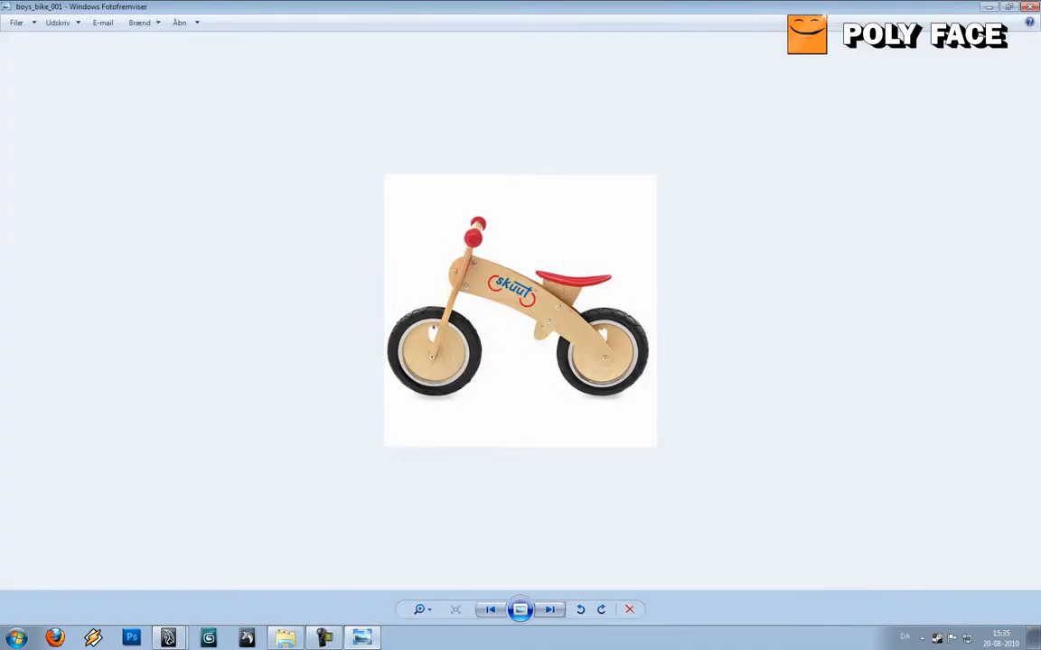
- Cycle through the four balance-bike reference photos, ending on the child riding
{"action": "left_click", "coordinate": [549, 609]}
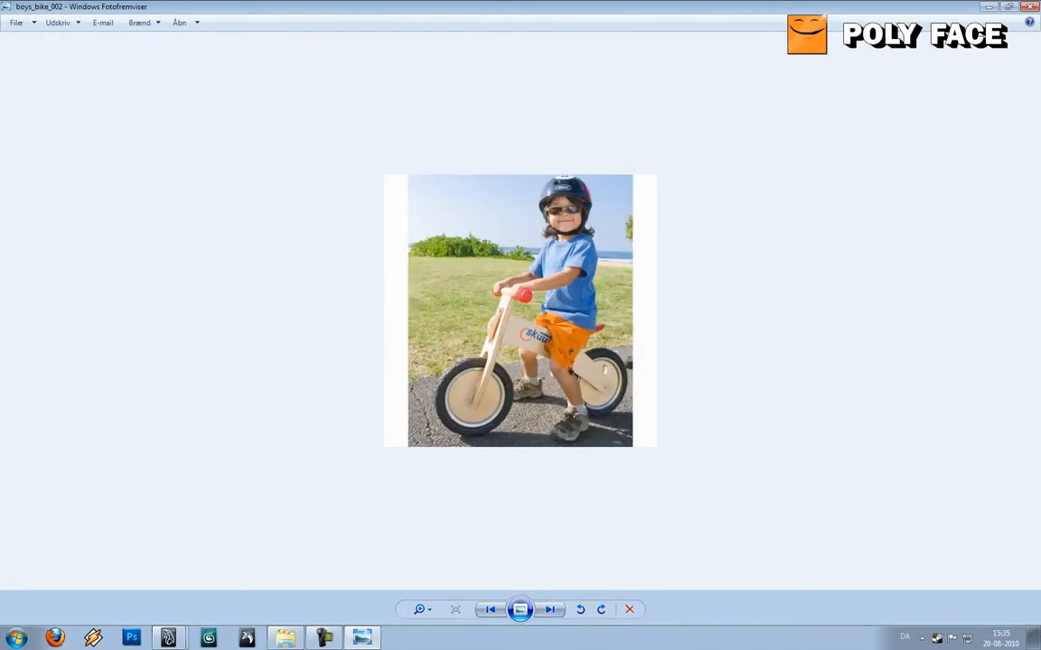
{"action": "left_click", "coordinate": [550, 609]}
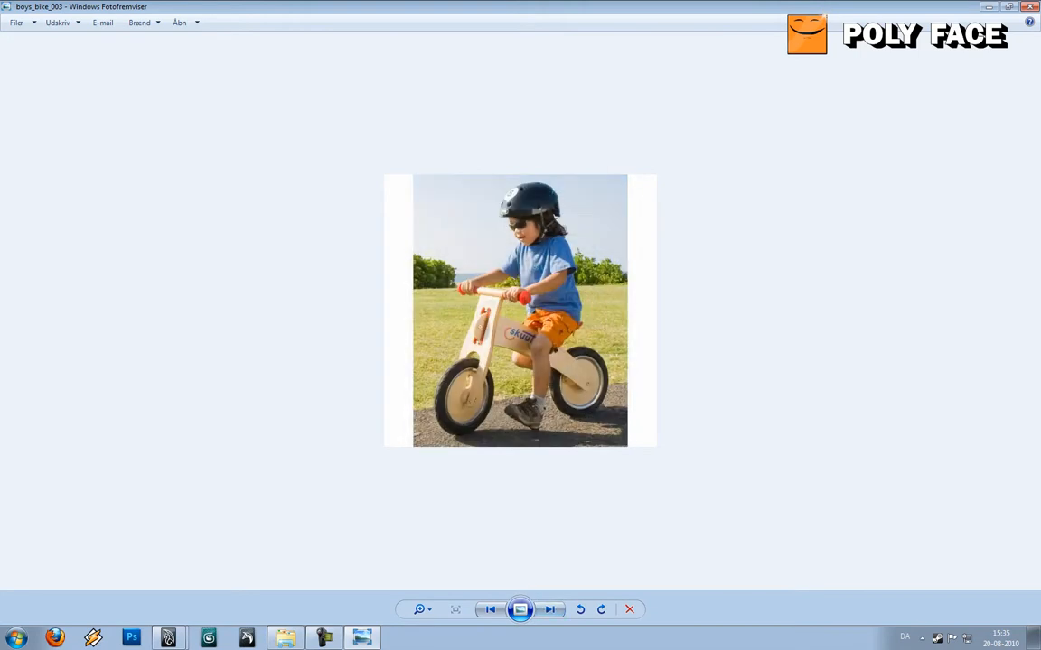
{"action": "left_click", "coordinate": [550, 610]}
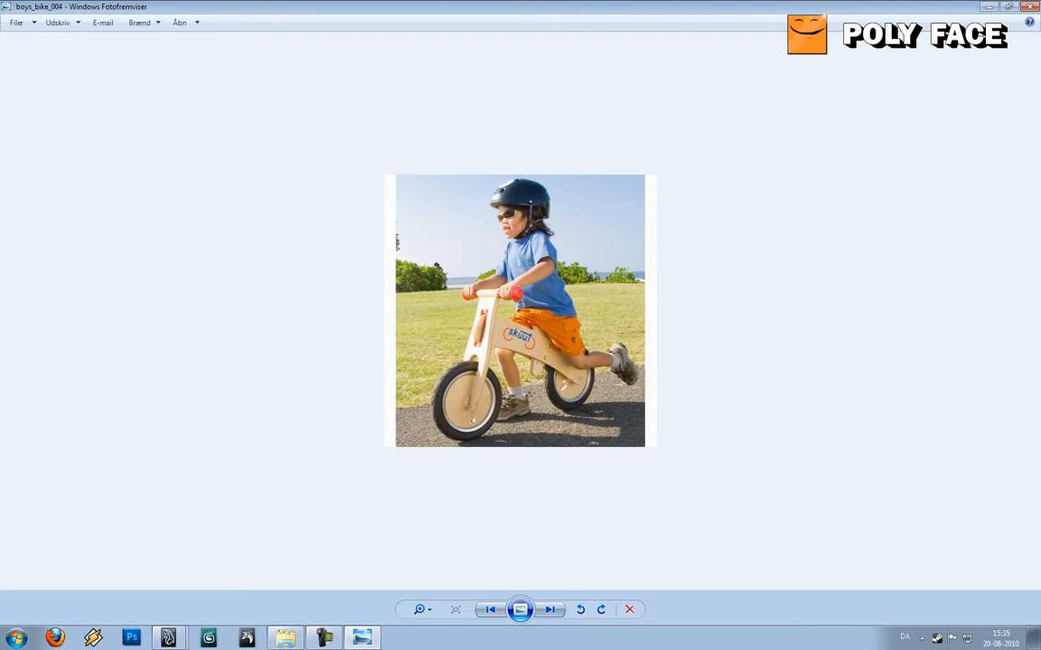
{"action": "left_click", "coordinate": [490, 609]}
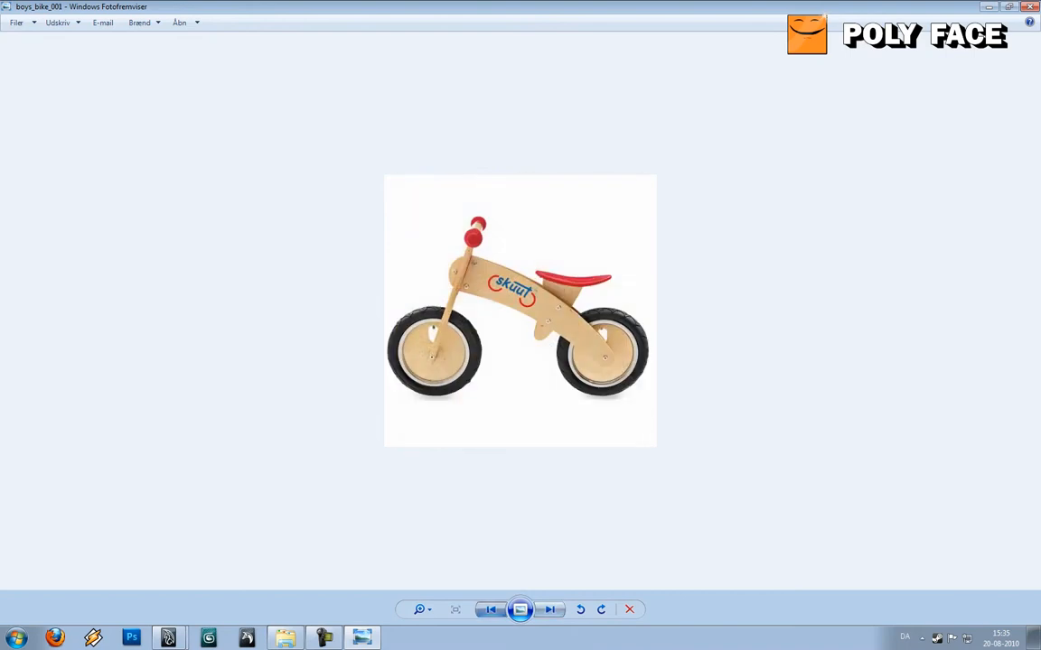
{"action": "left_click", "coordinate": [550, 609]}
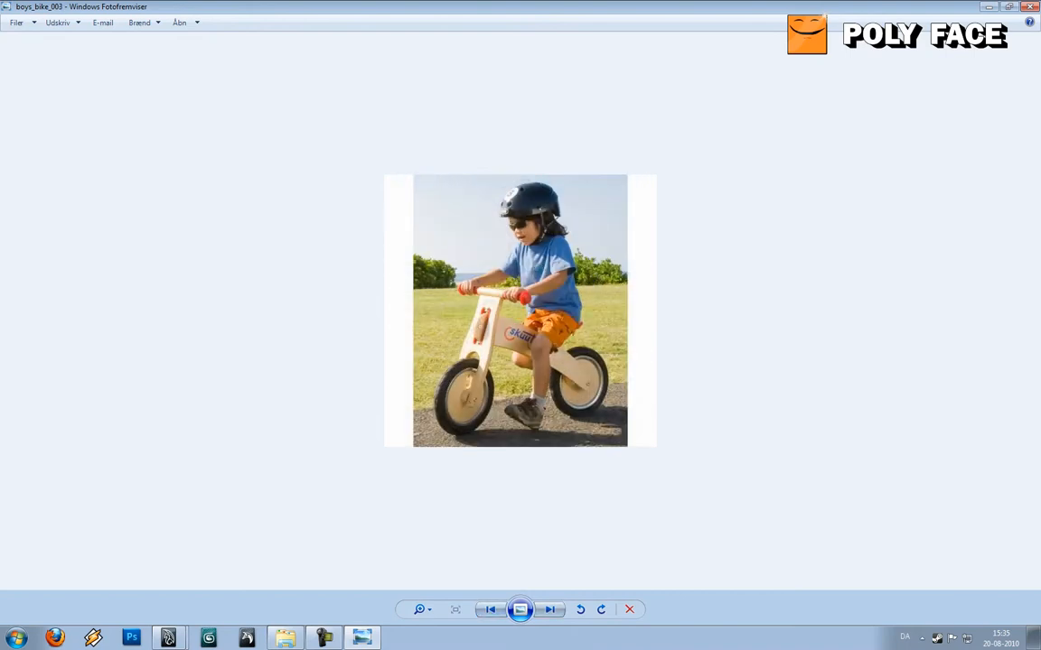